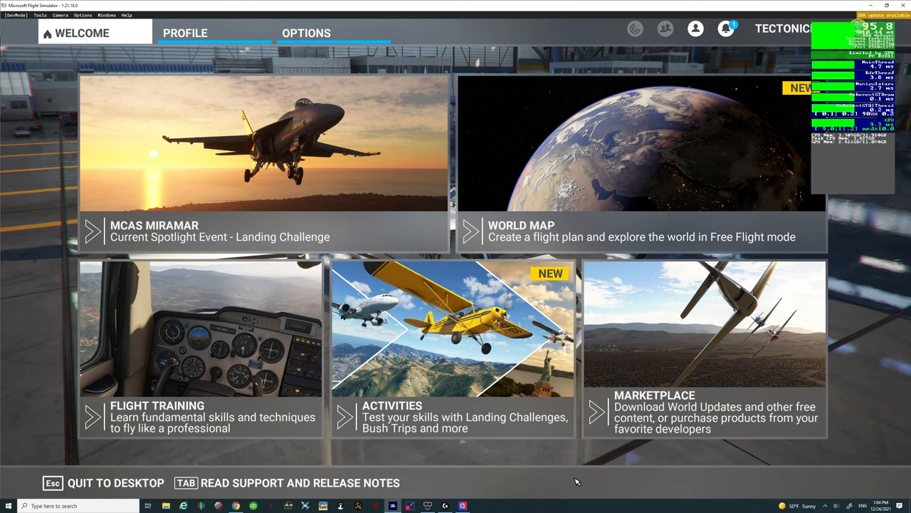
mouse_move(482, 479)
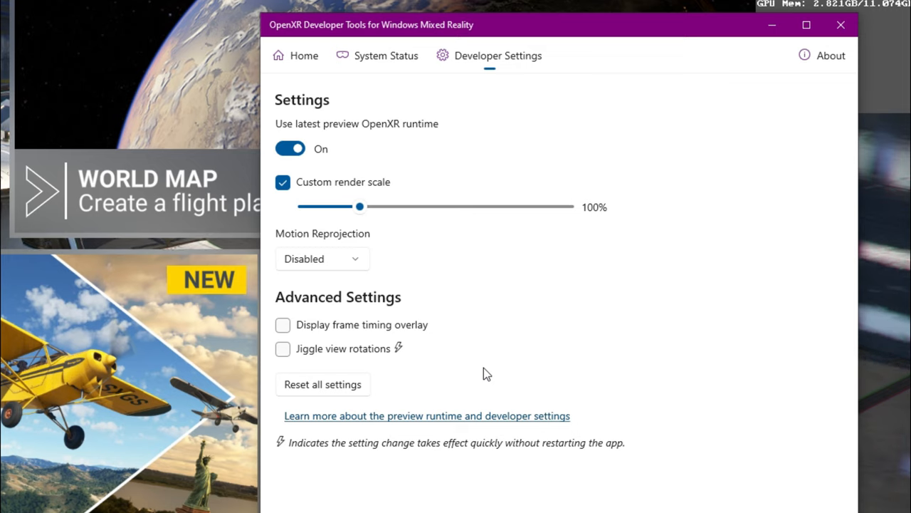
mouse_move(483, 254)
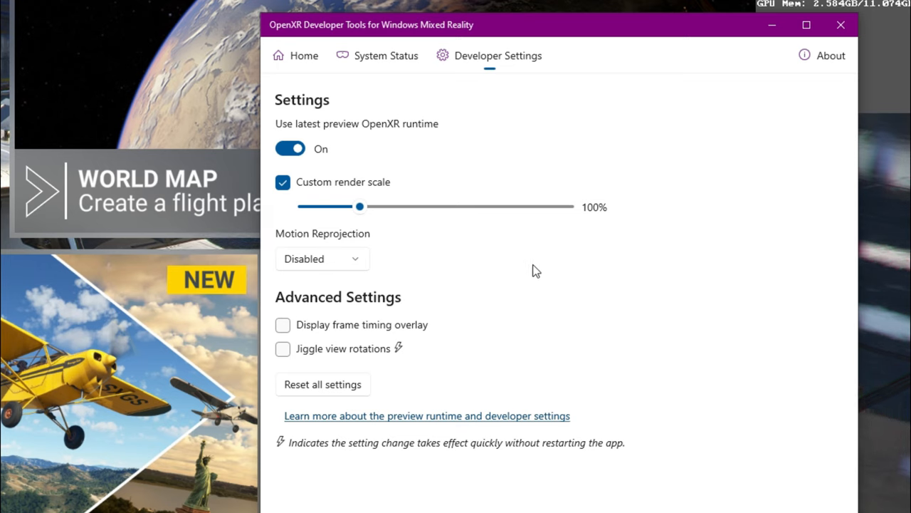
mouse_move(507, 285)
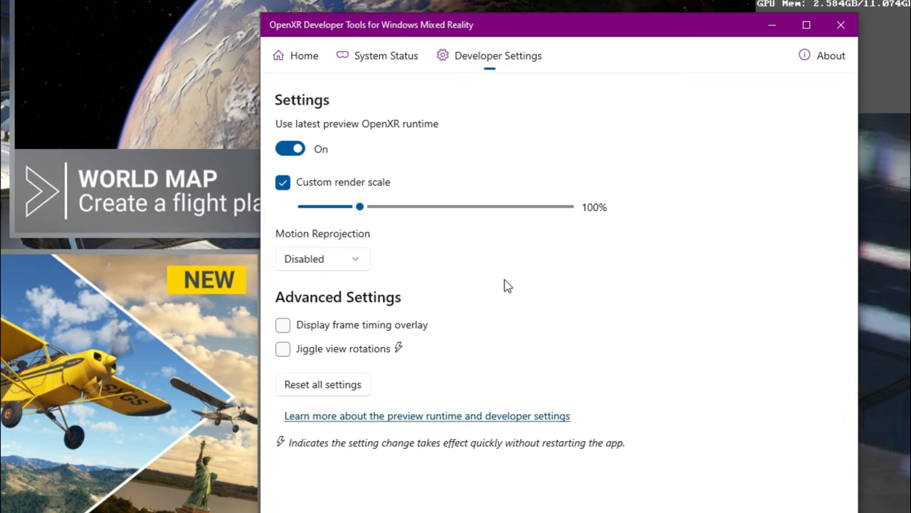
mouse_move(64, 374)
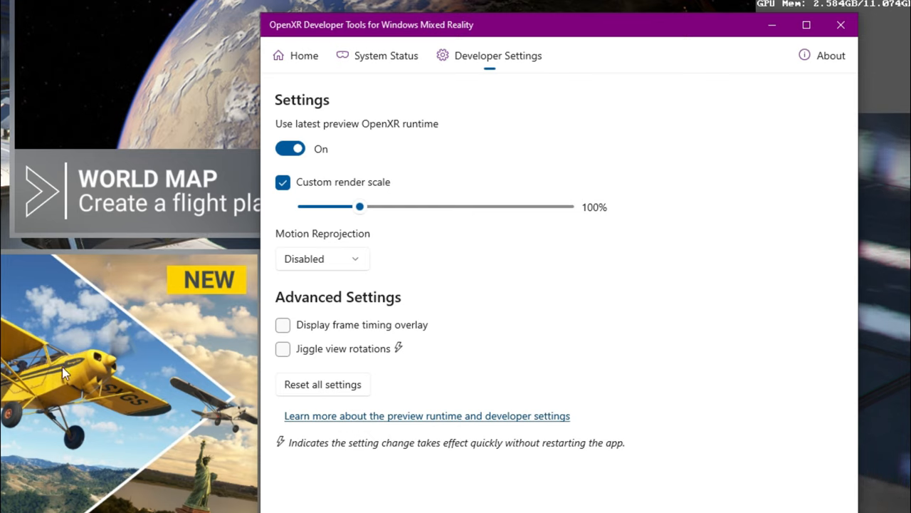
Step: Search Microsoft Store for 'openxr', view the OpenXR Developer Tools page, then close the Store
left_click(30, 490)
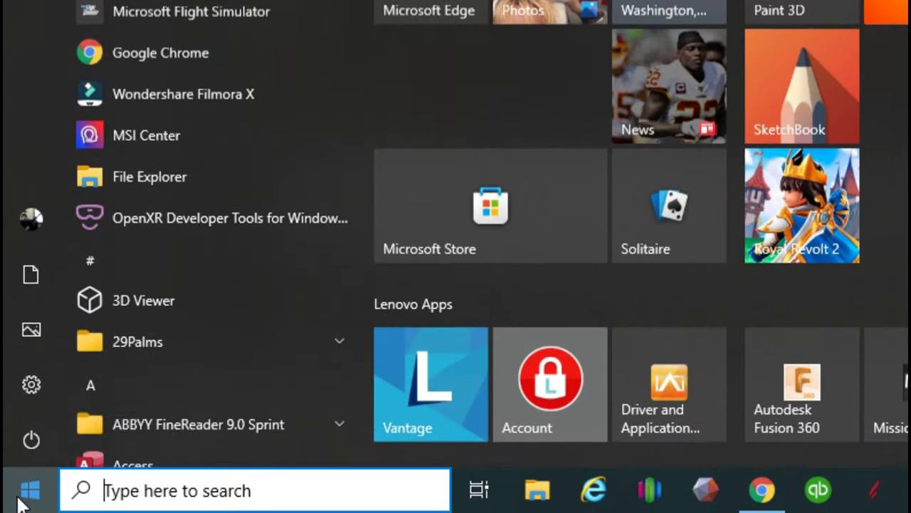
left_click(490, 205)
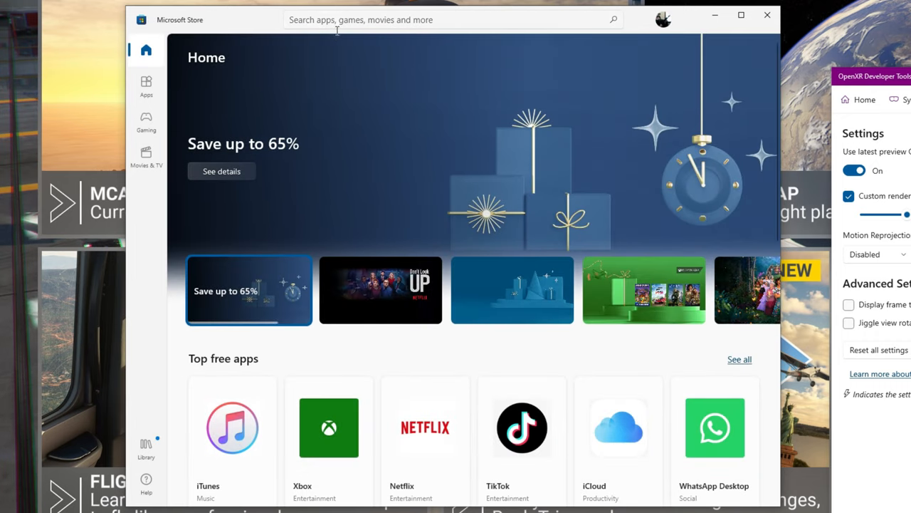
type("o")
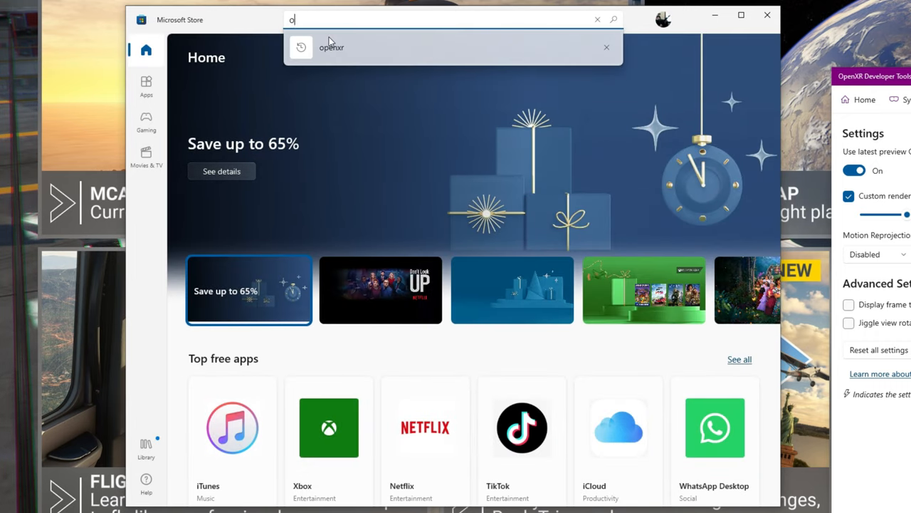
type("penx")
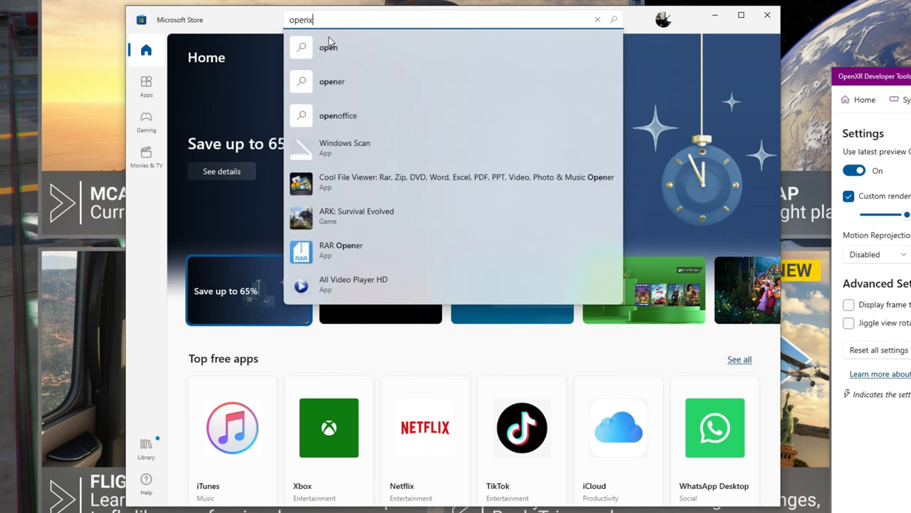
type("r")
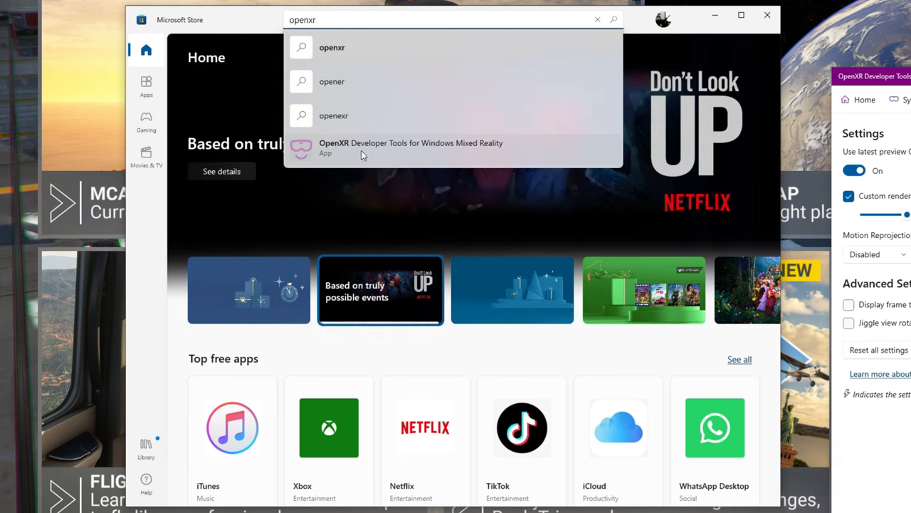
left_click(411, 148)
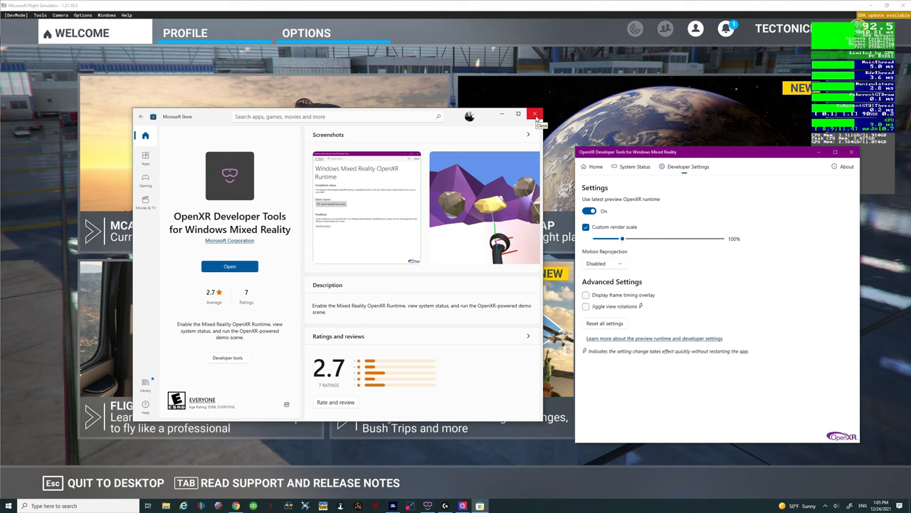
left_click(534, 114)
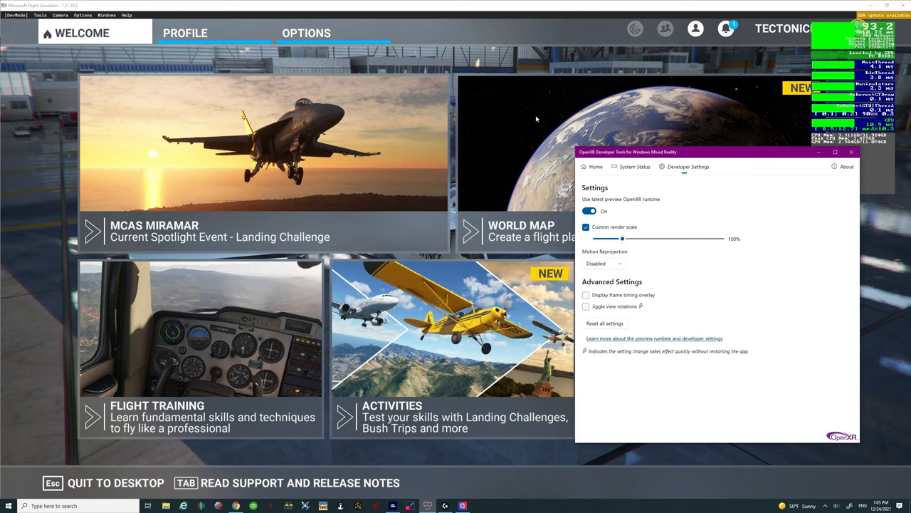
Step: Switch to the browser's XR_APILAYER_NOVENDOR_nis_scaler Beta #1 (0.9.2) Hotfix #1 release page
left_click(596, 166)
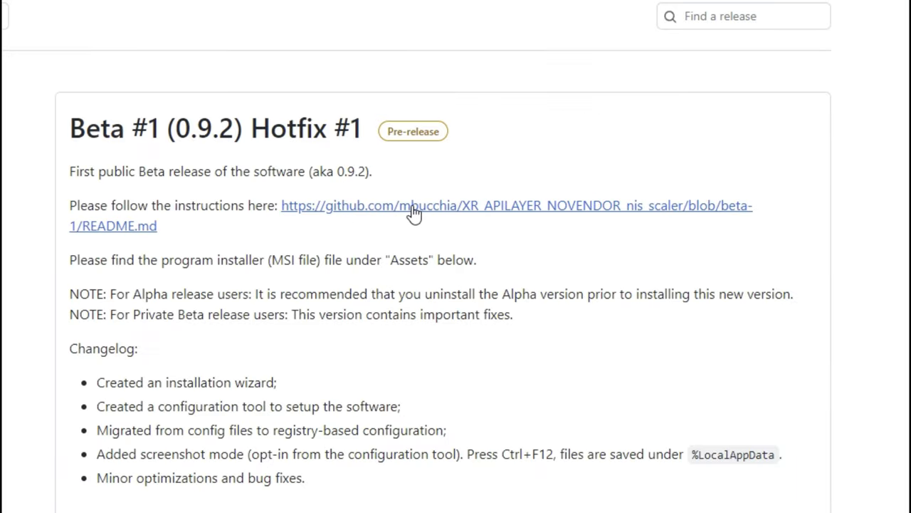
Step: Skim the NIS scaler README, then expand Beta #1 assets showing OpenXR-NIS-Scaler-BETA1-Hotfix1.msi
left_click(411, 205)
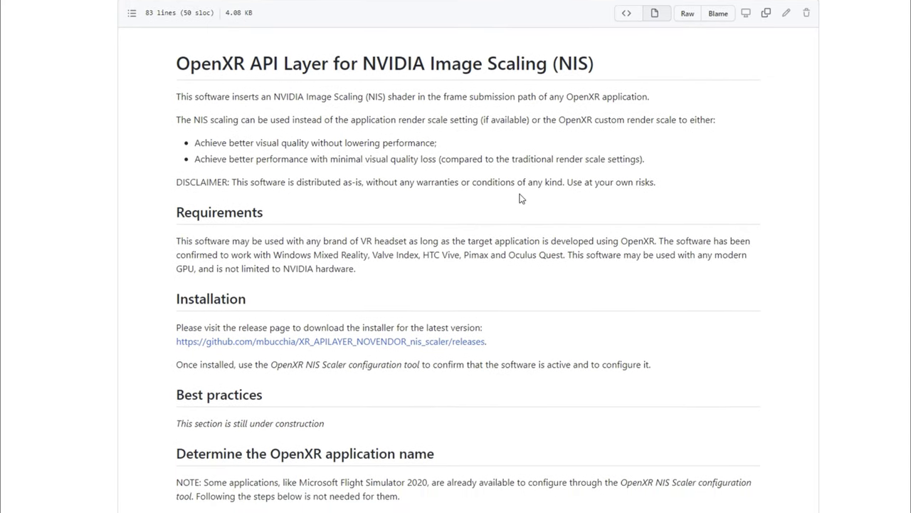
scroll("down", 3)
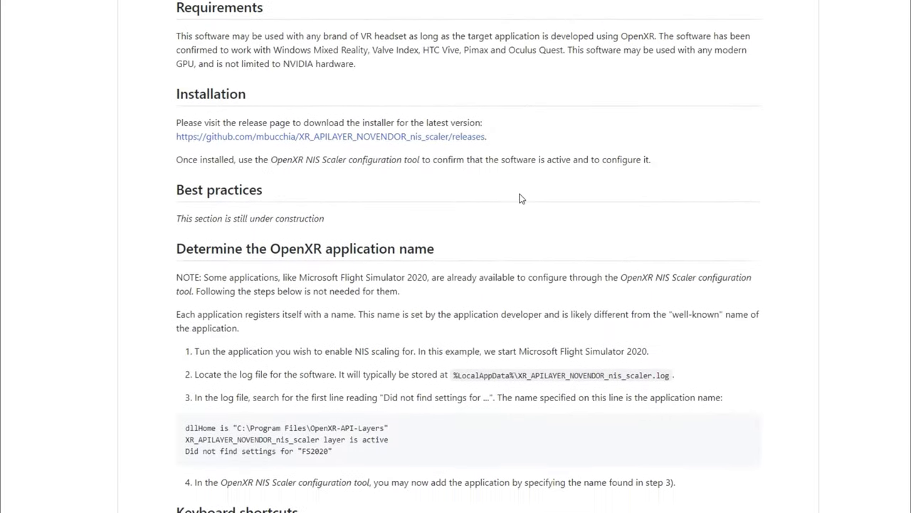
scroll("up", 3)
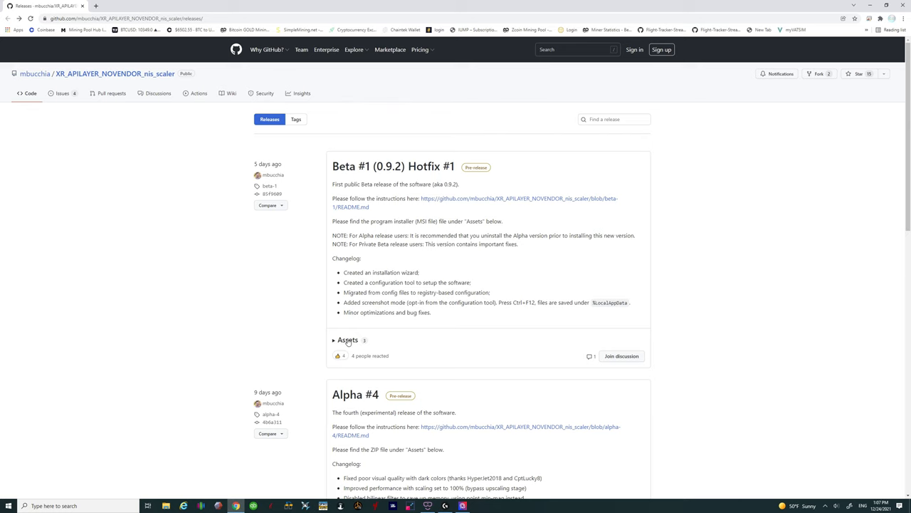
left_click(348, 340)
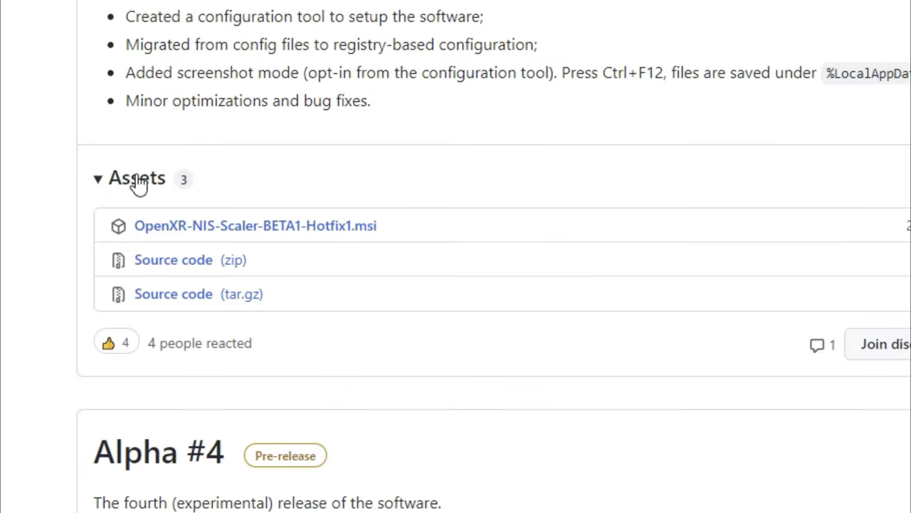
mouse_move(146, 181)
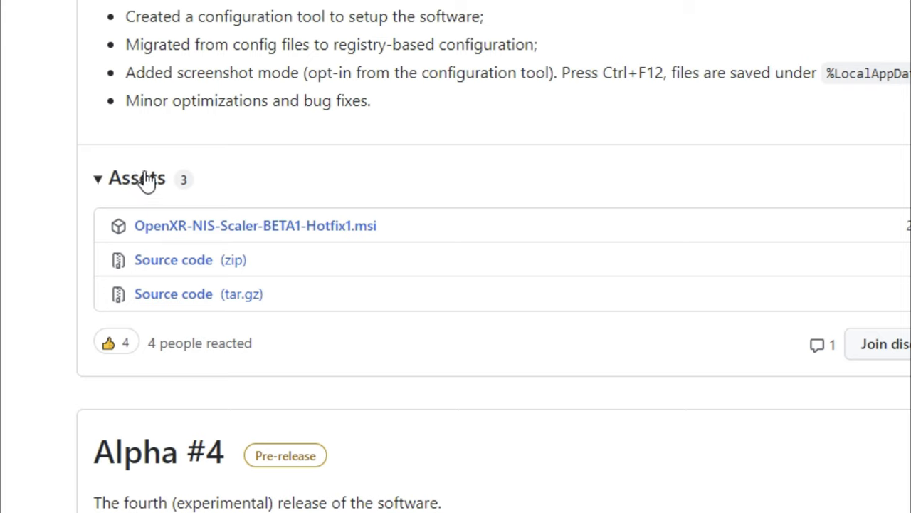
mouse_move(174, 293)
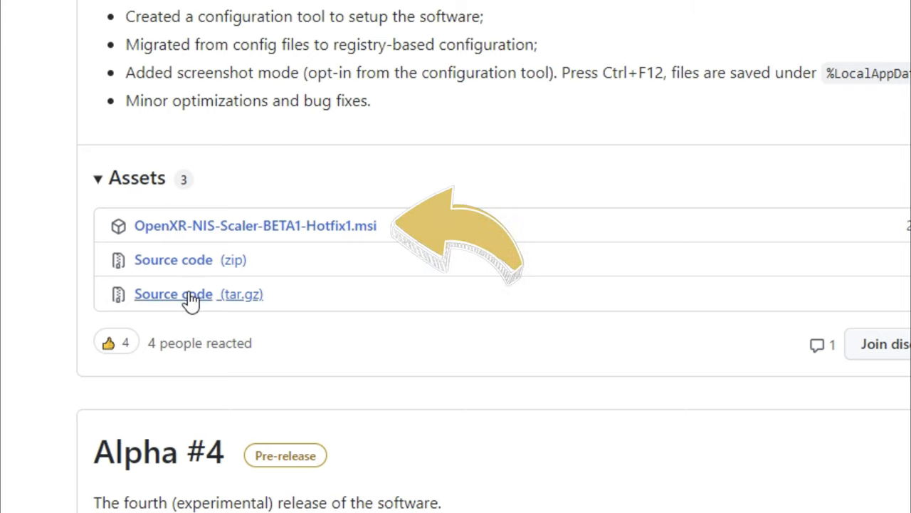
mouse_move(196, 238)
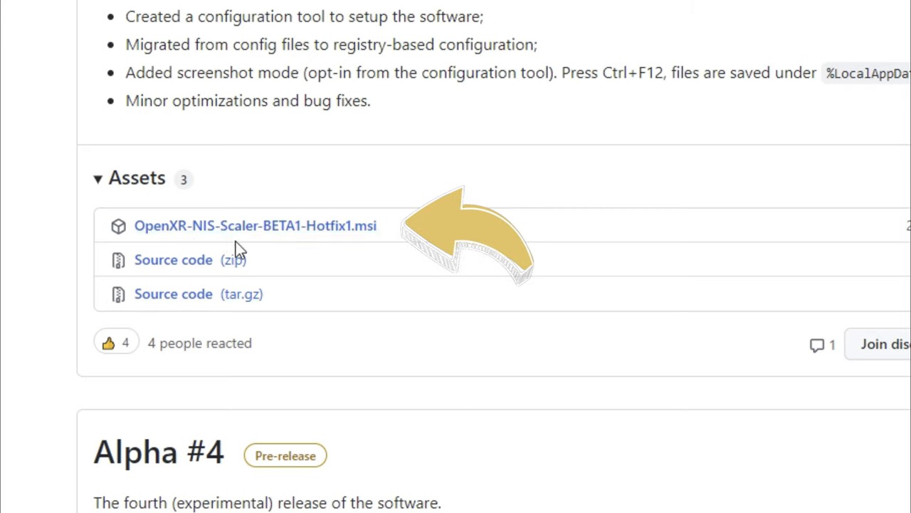
mouse_move(243, 228)
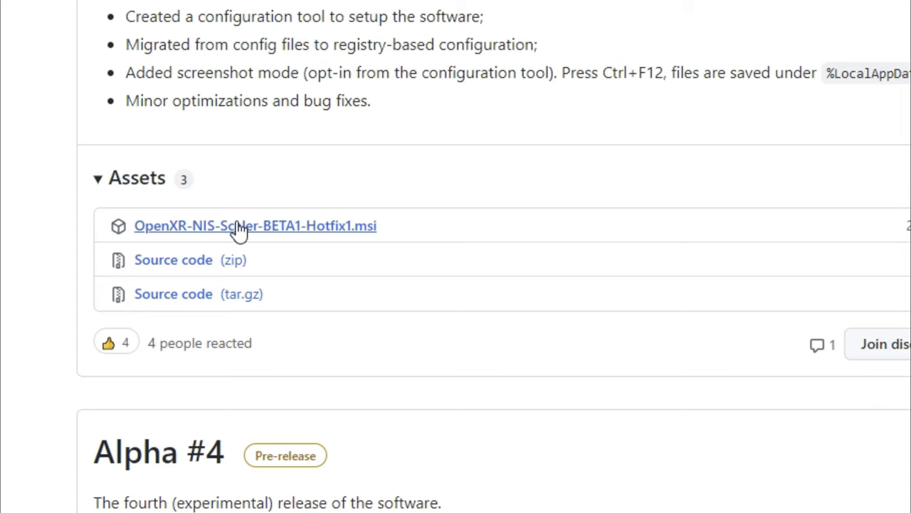
mouse_move(269, 229)
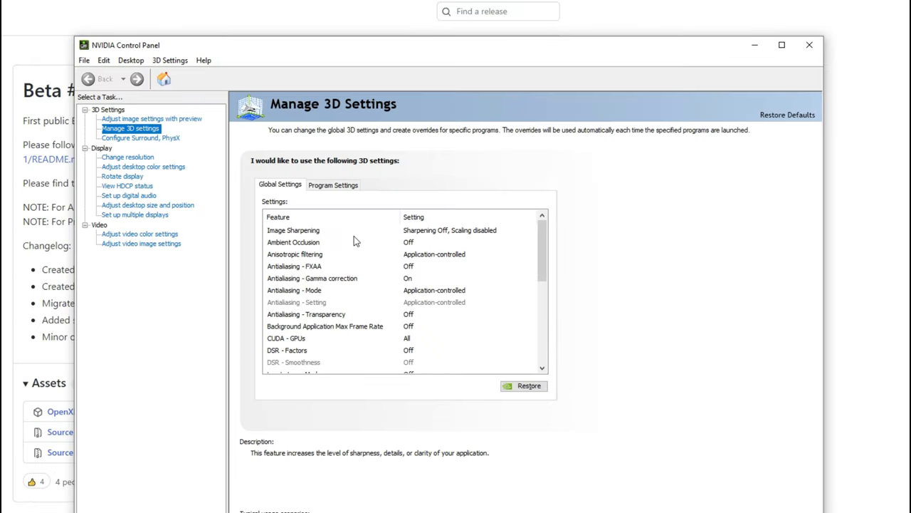
mouse_move(440, 235)
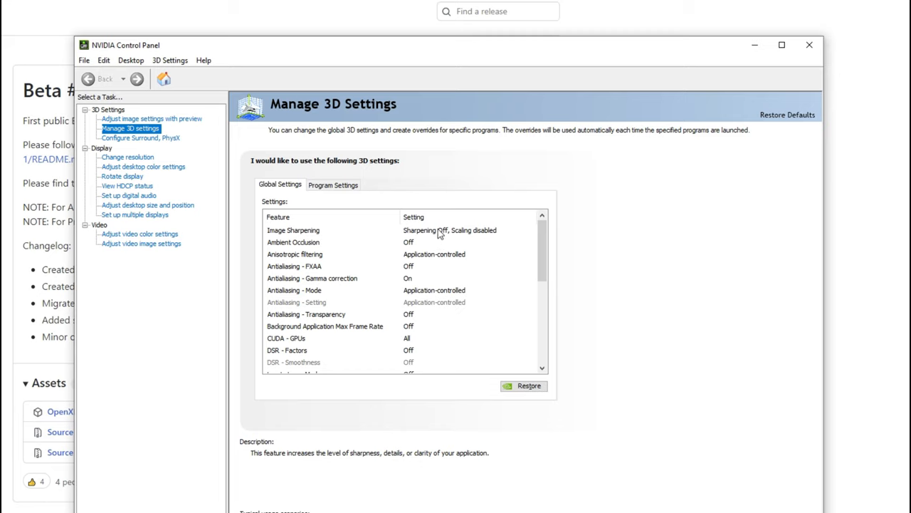
Step: Confirm the global Image Sharpening setting is off with scaling disabled in Manage 3D settings
left_click(293, 230)
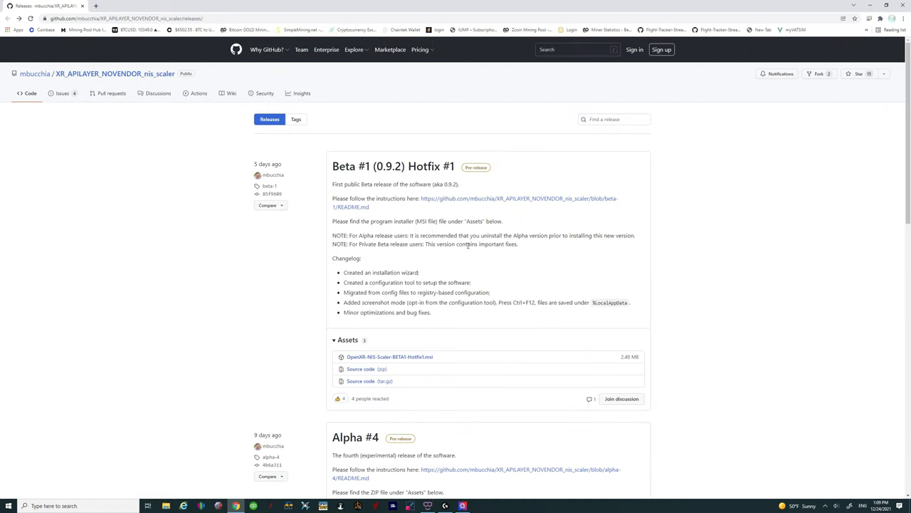
Step: Download and run OpenXR-NIS-Scaler-BETA1-Hotfix1.msi, then show SmartScreen's More info details
scroll("down", 3)
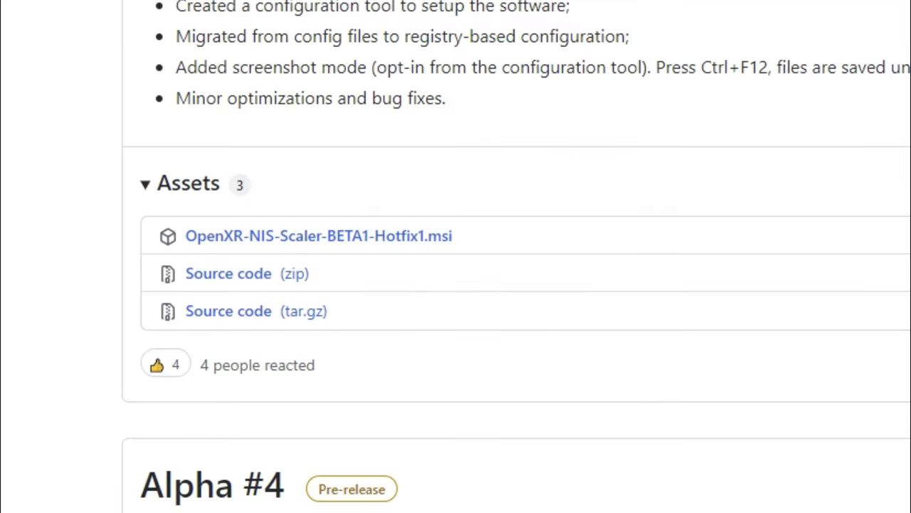
left_click(318, 236)
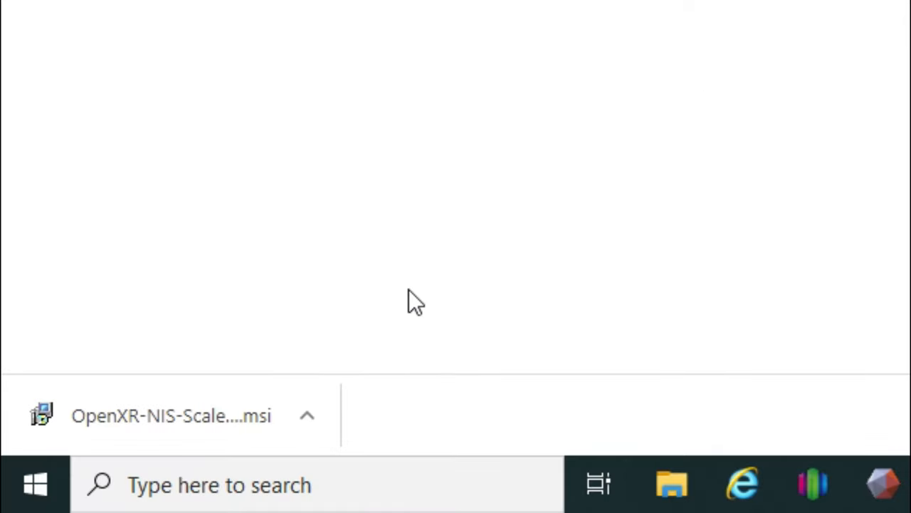
mouse_move(192, 415)
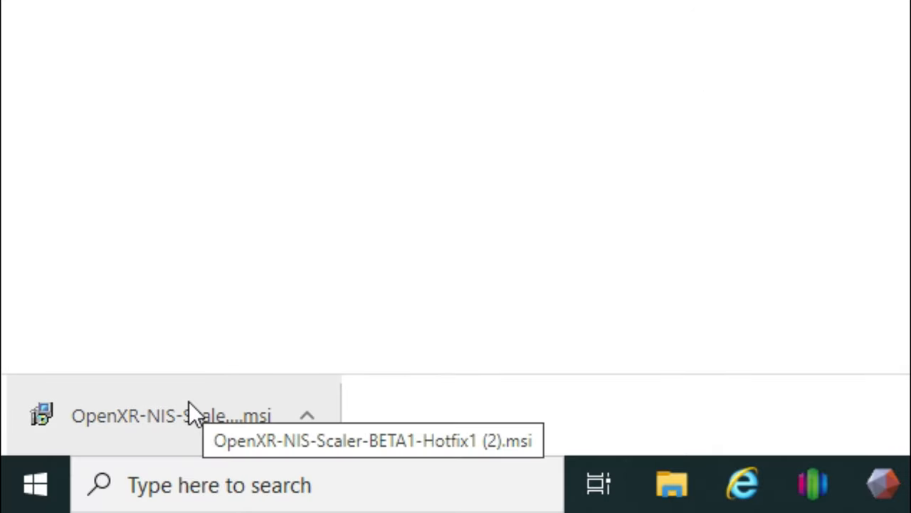
mouse_move(217, 438)
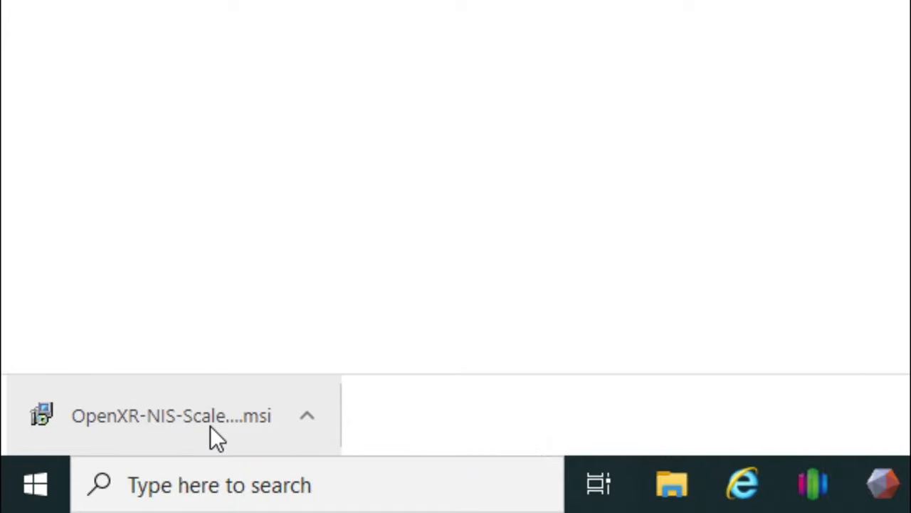
left_click(171, 415)
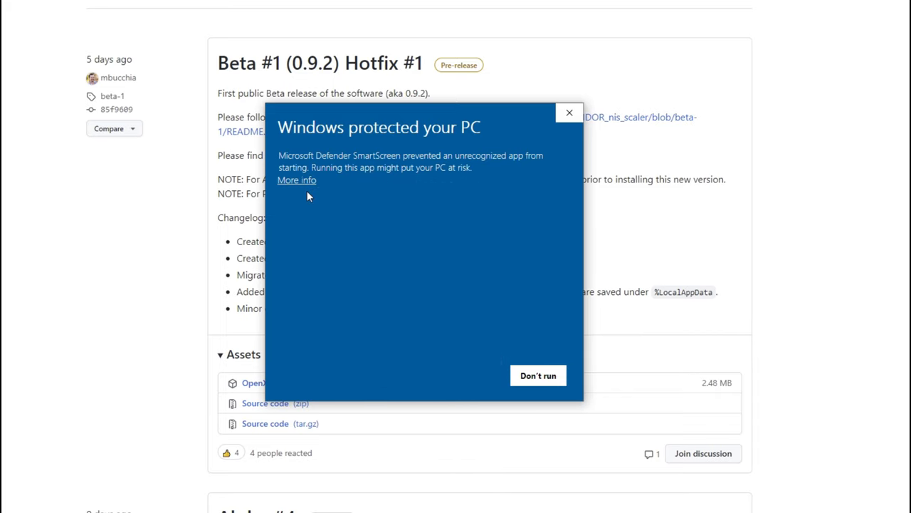
left_click(296, 179)
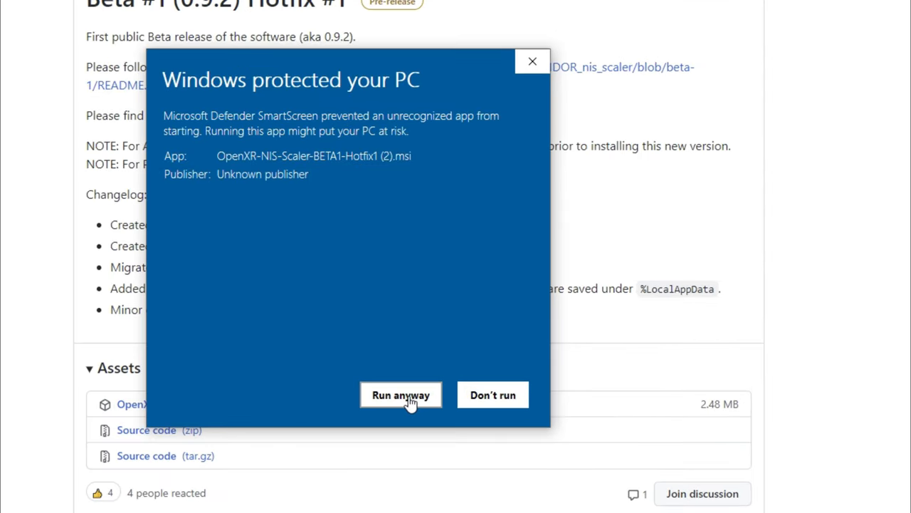
Step: Start the OpenXR-NIS-Scaler installer and advance past the Welcome and Information pages
left_click(400, 395)
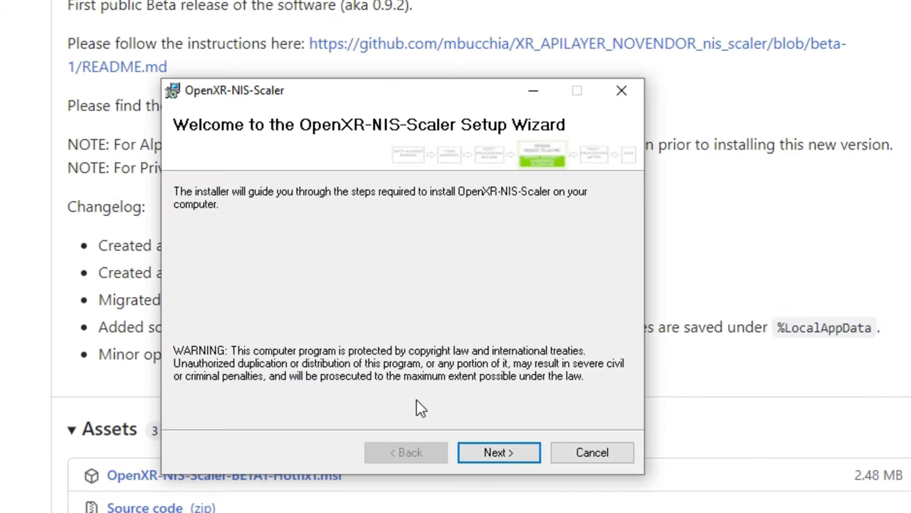
mouse_move(420, 405)
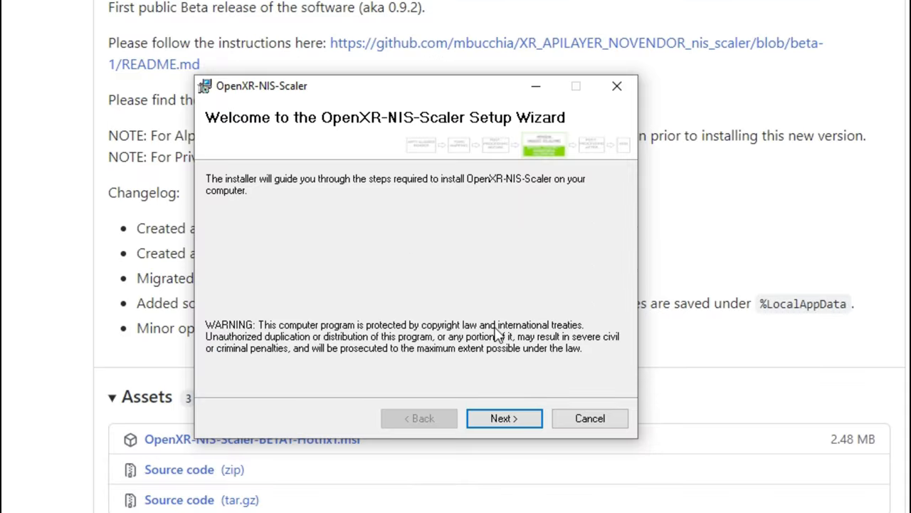
left_click(503, 418)
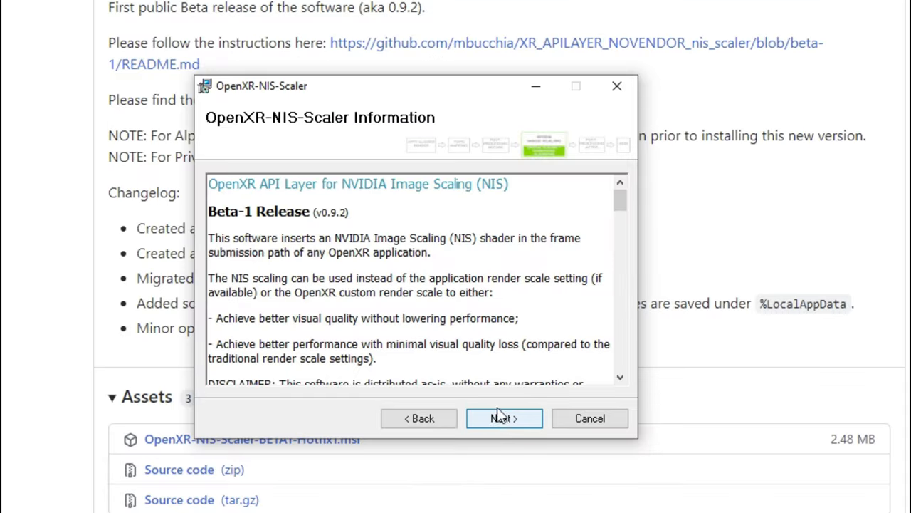
scroll("down", 3)
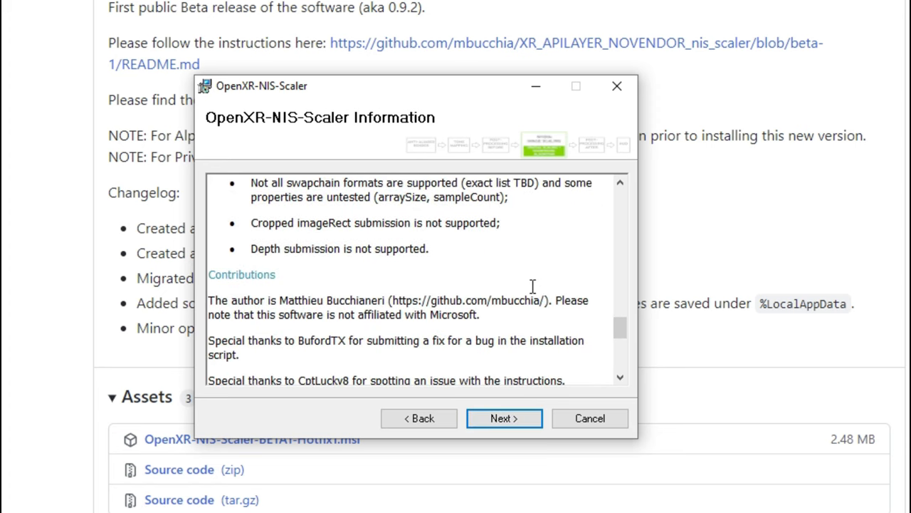
left_click(503, 418)
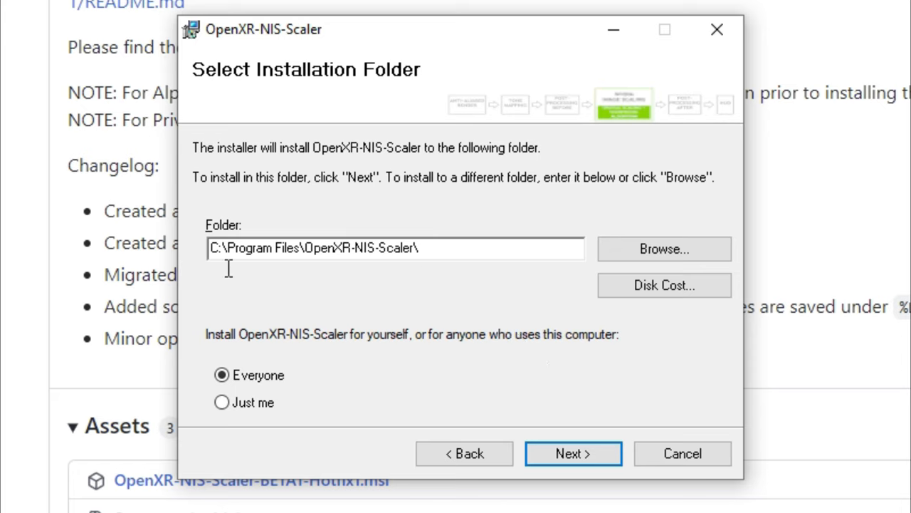
mouse_move(442, 267)
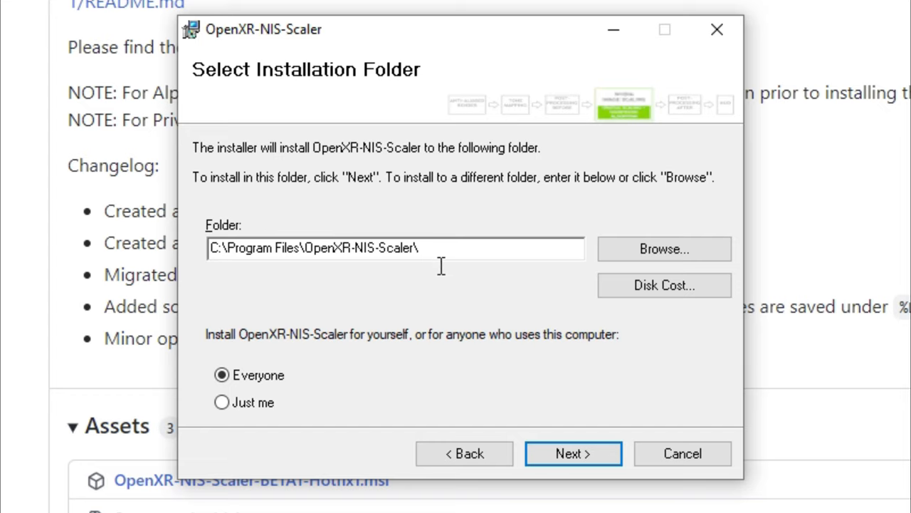
mouse_move(452, 262)
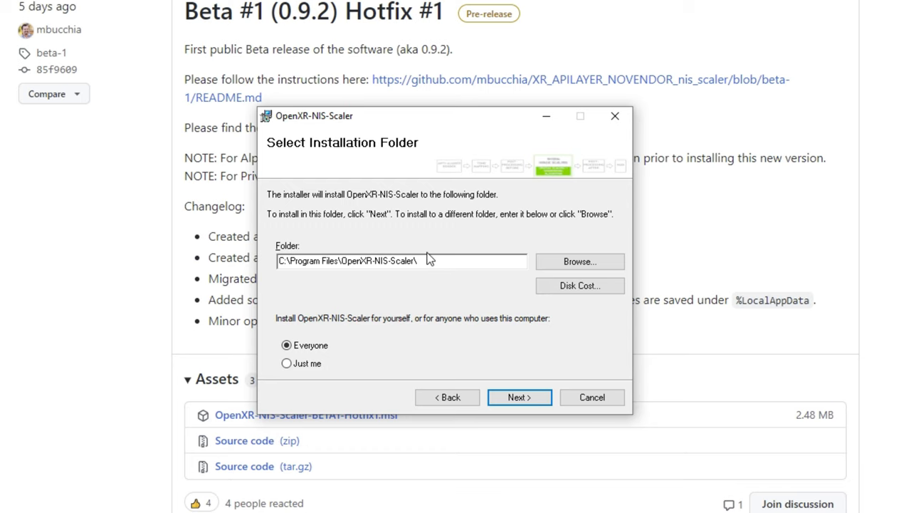
Step: Install to C:\Program Files\OpenXR-NIS-Scaler\ for Everyone, approve UAC, and close the wizard
left_click(519, 397)
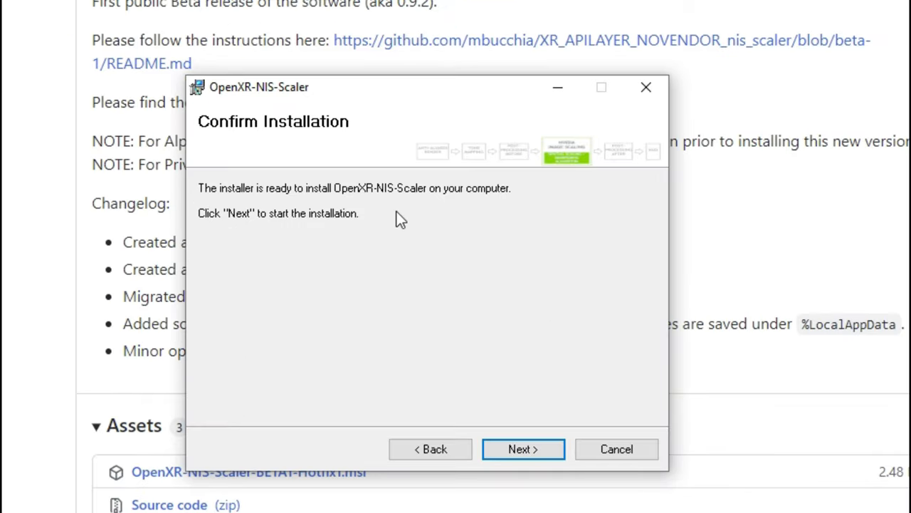
left_click(522, 449)
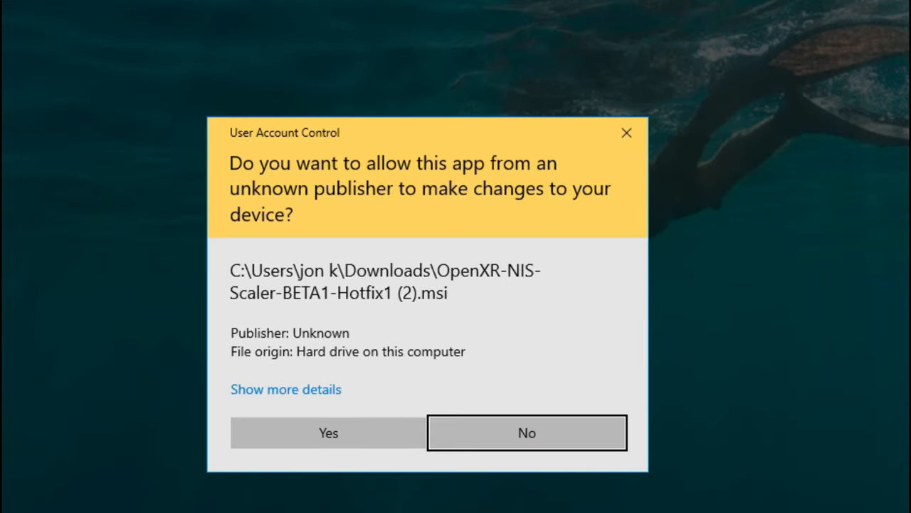
left_click(328, 432)
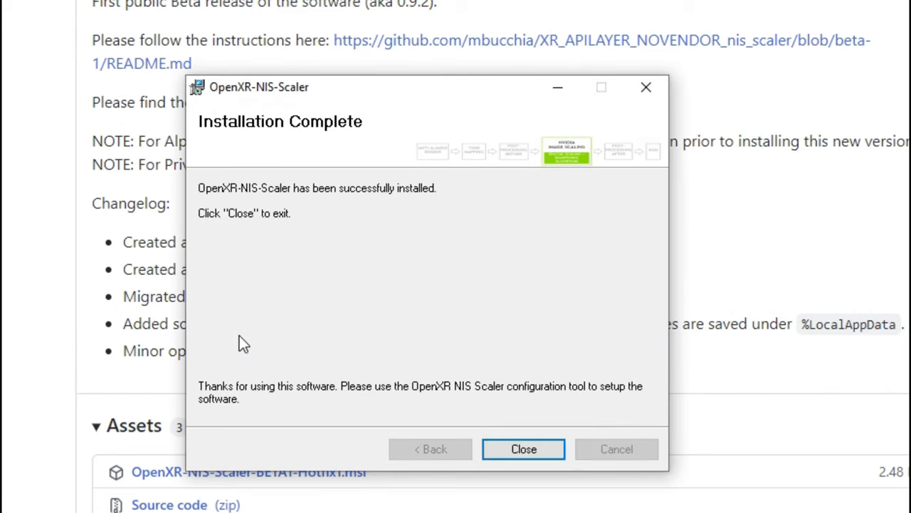
mouse_move(447, 331)
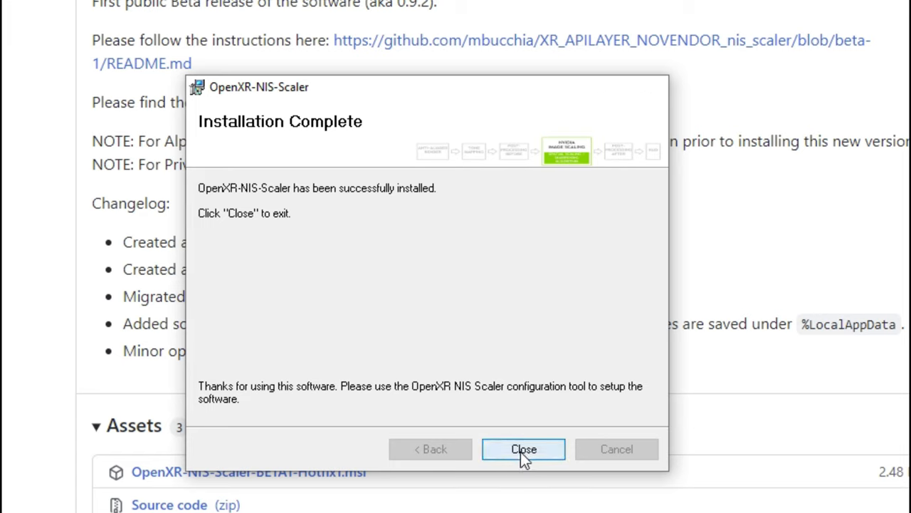
left_click(524, 448)
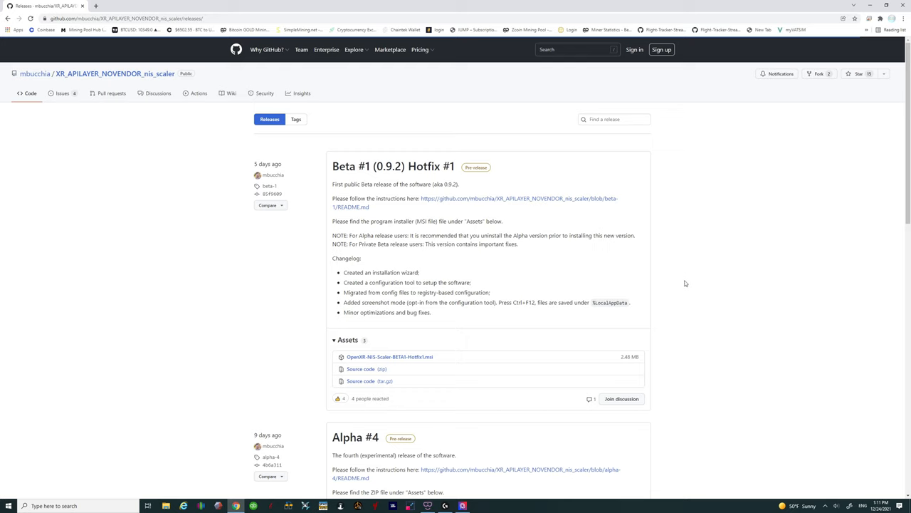
mouse_move(495, 416)
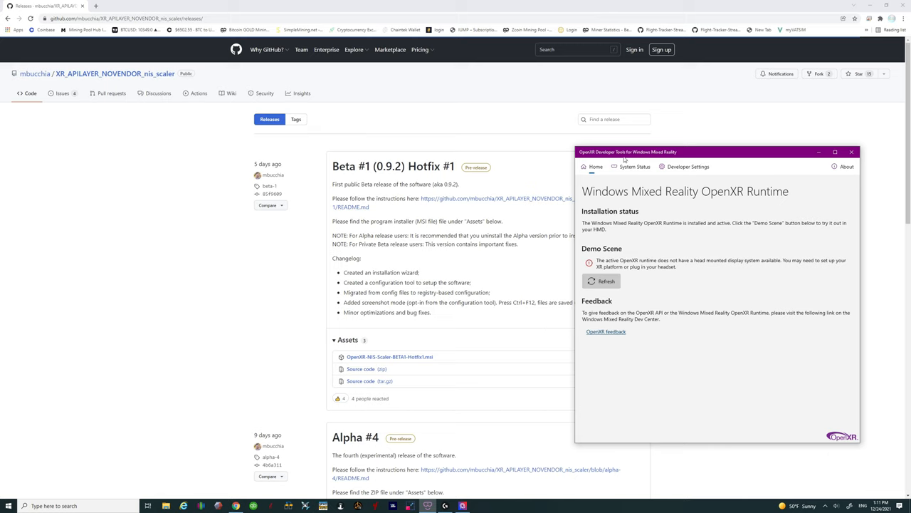
mouse_move(629, 173)
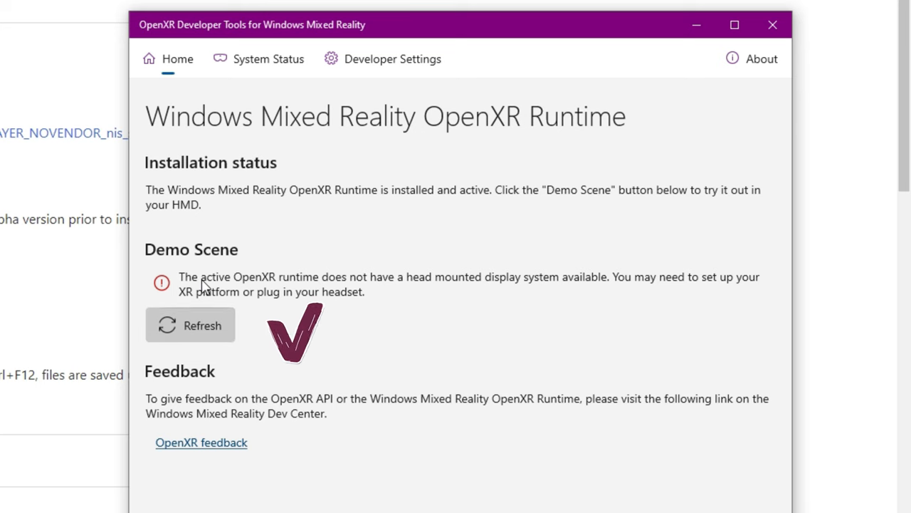
mouse_move(280, 316)
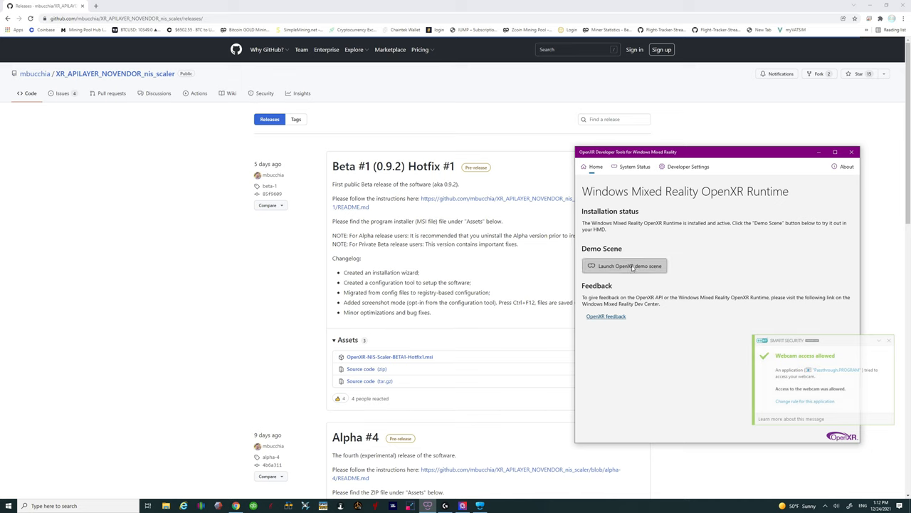
mouse_move(640, 158)
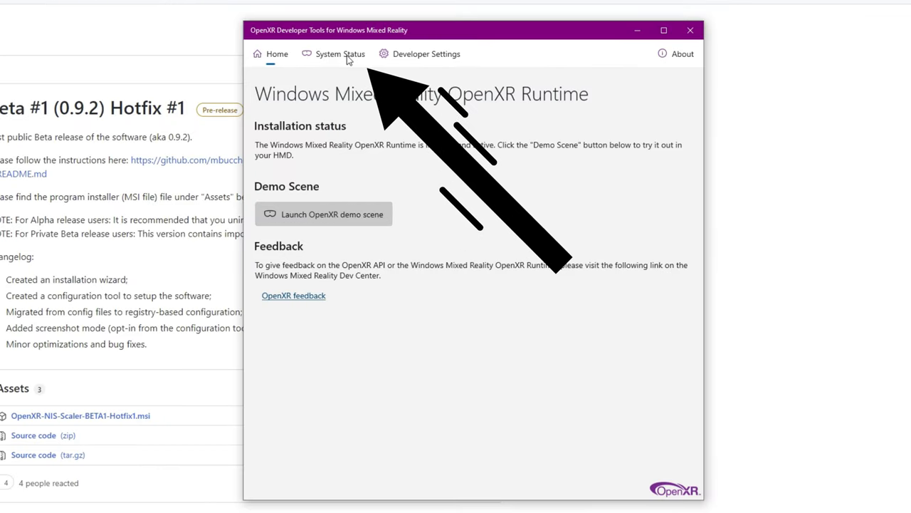
Step: Review the OpenXR runtime's details on the System Status tab
left_click(340, 53)
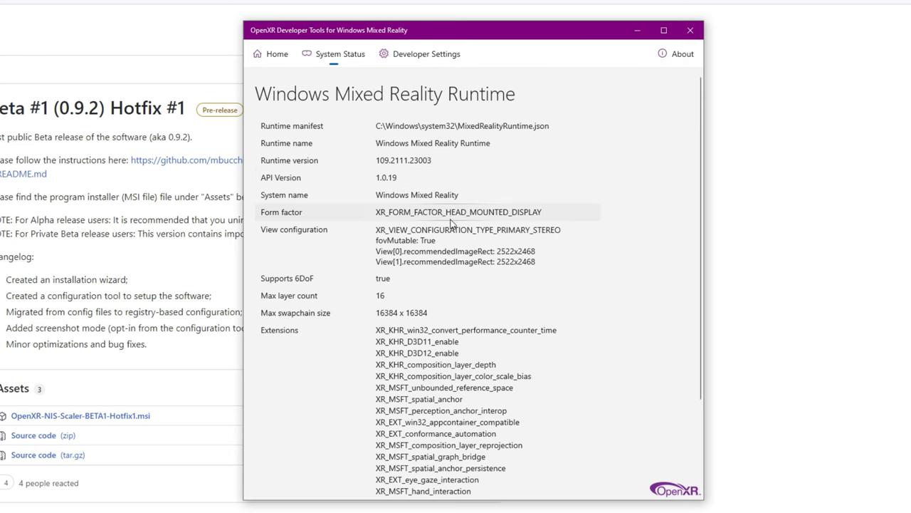
scroll("down", 3)
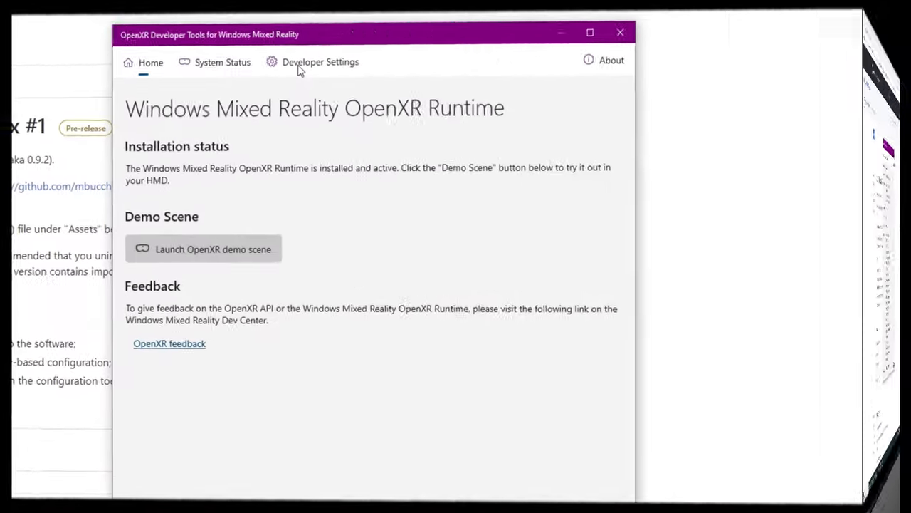
Step: Uncheck Custom render scale on the Developer Settings tab
left_click(320, 62)
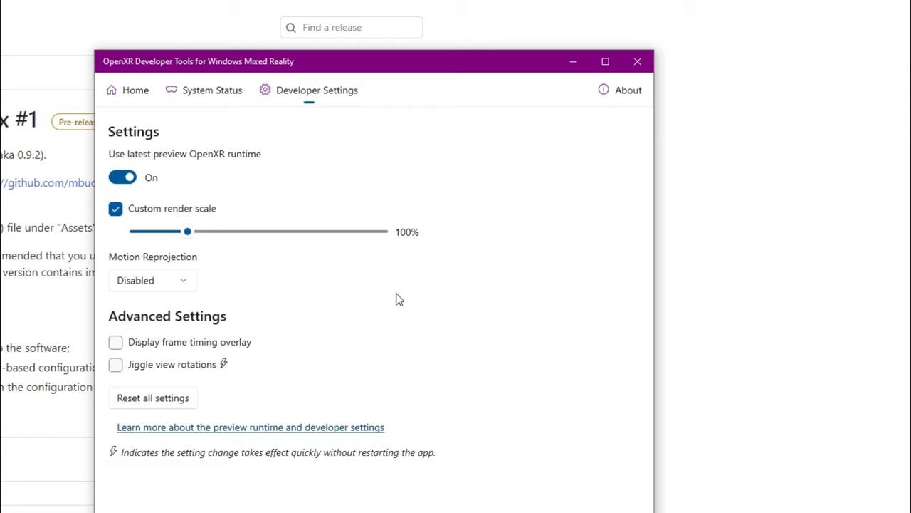
mouse_move(211, 263)
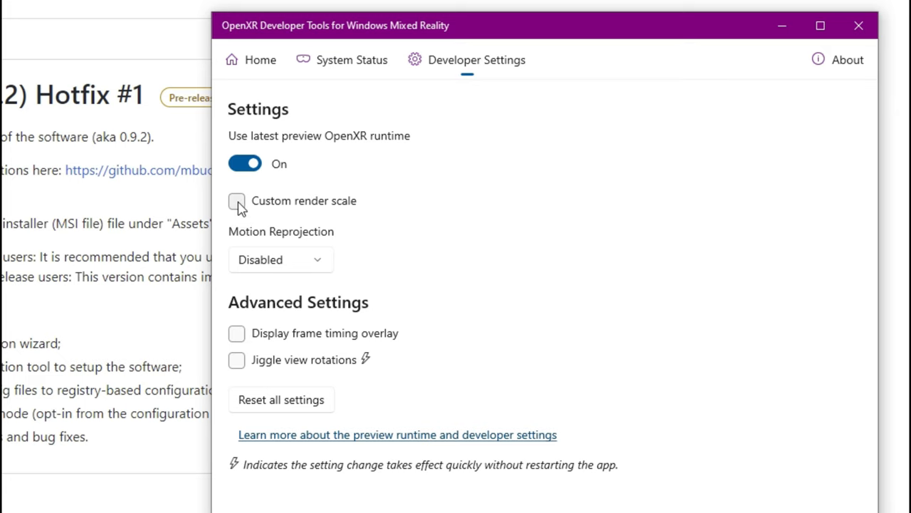
left_click(236, 201)
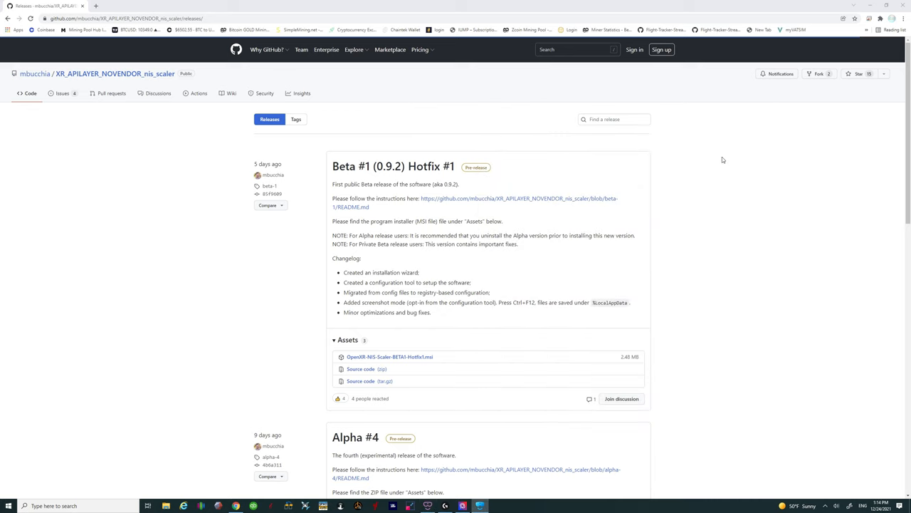
mouse_move(611, 378)
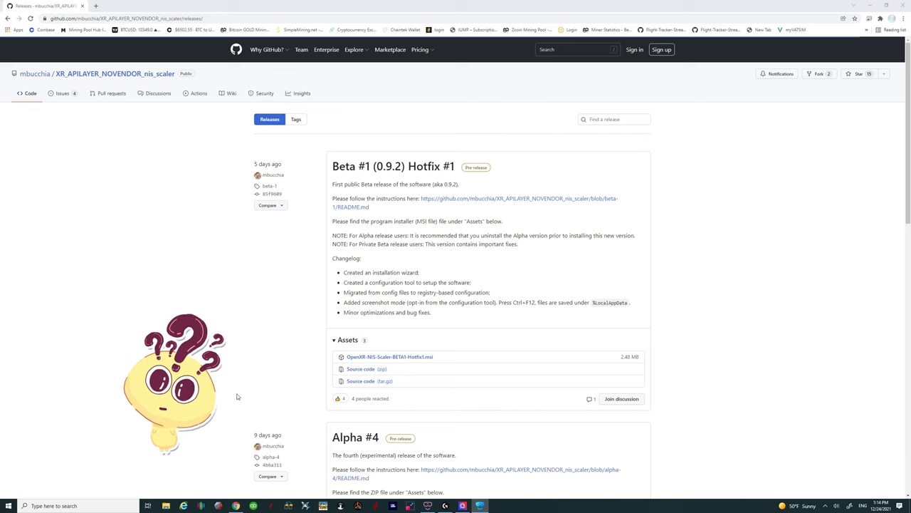
Step: Open File Explorer on the Windows (C:) drive
left_click(7, 505)
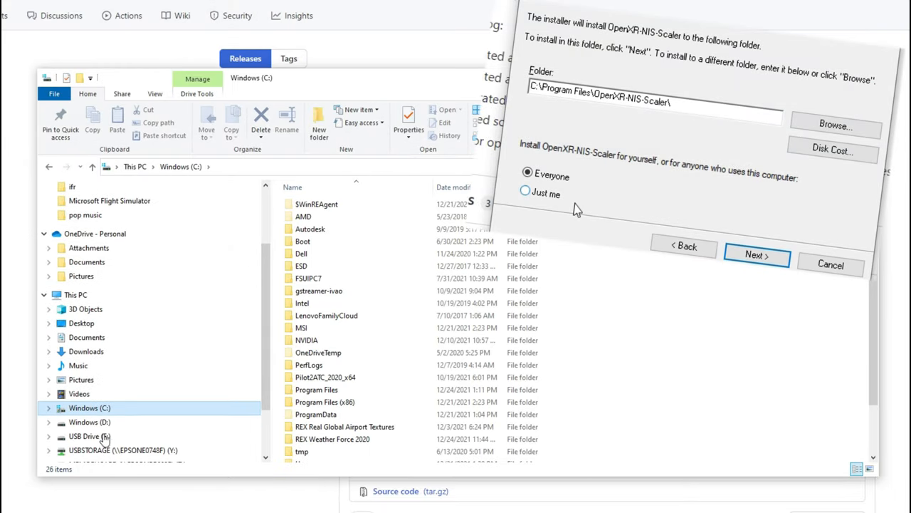
Step: Browse into C:\Program Files\OpenXR-NIS-Scaler and select the NVIDIAImageScaling and ConfigUI folders
left_click(316, 389)
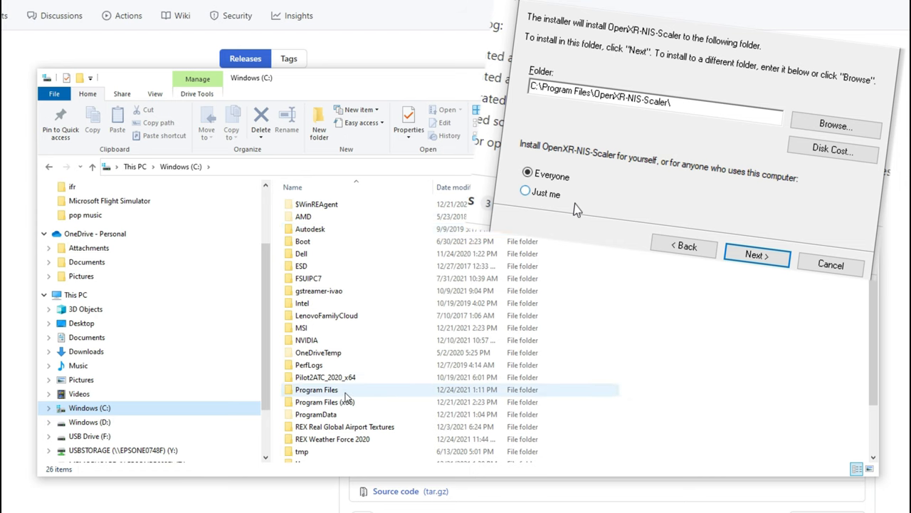
double_click(316, 390)
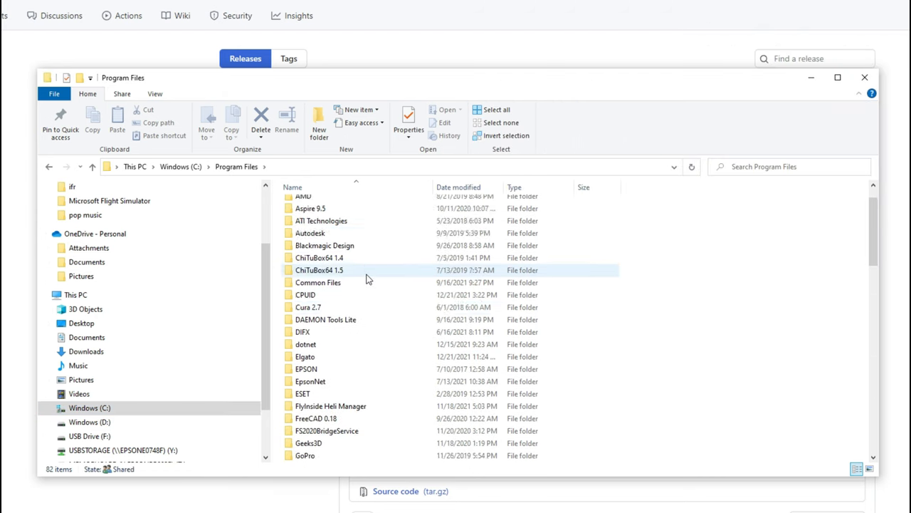
scroll("down", 3)
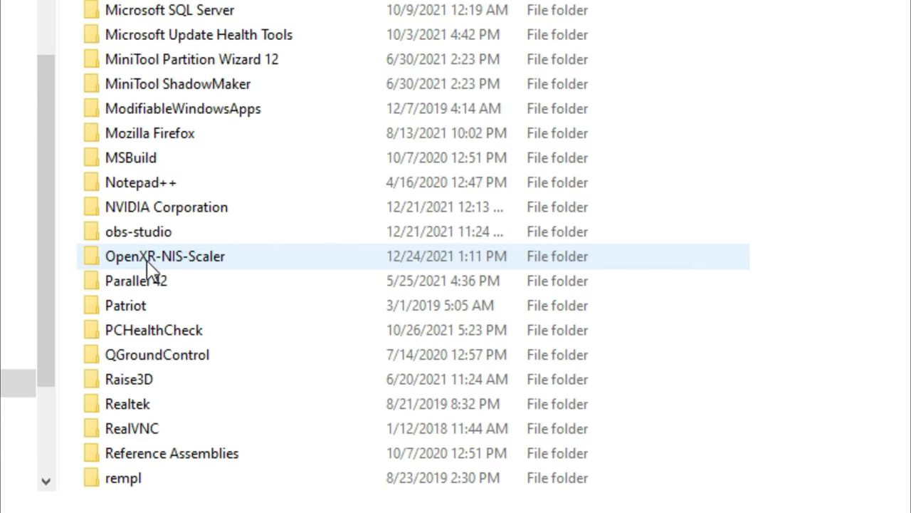
mouse_move(210, 262)
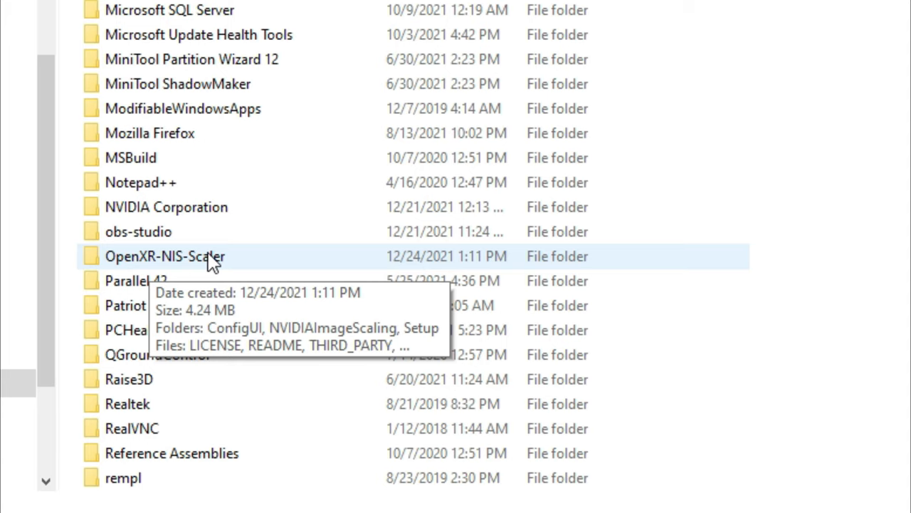
double_click(165, 256)
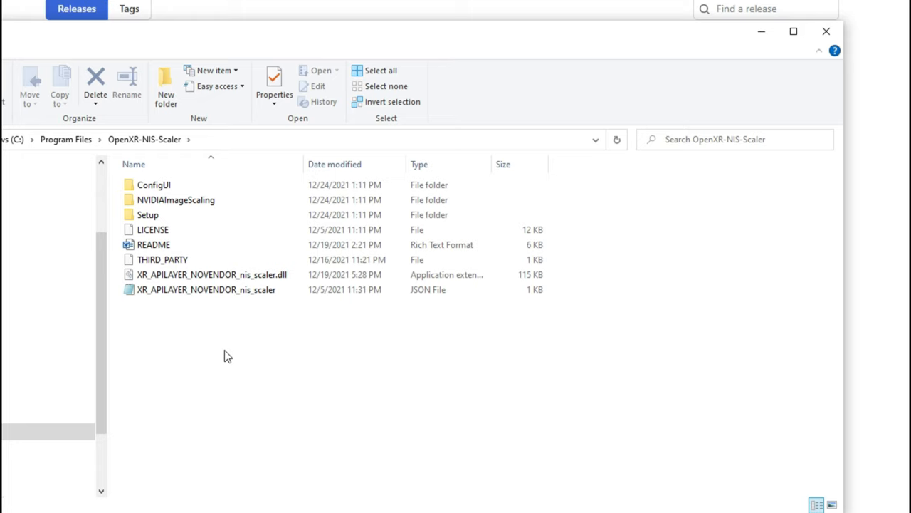
mouse_move(189, 345)
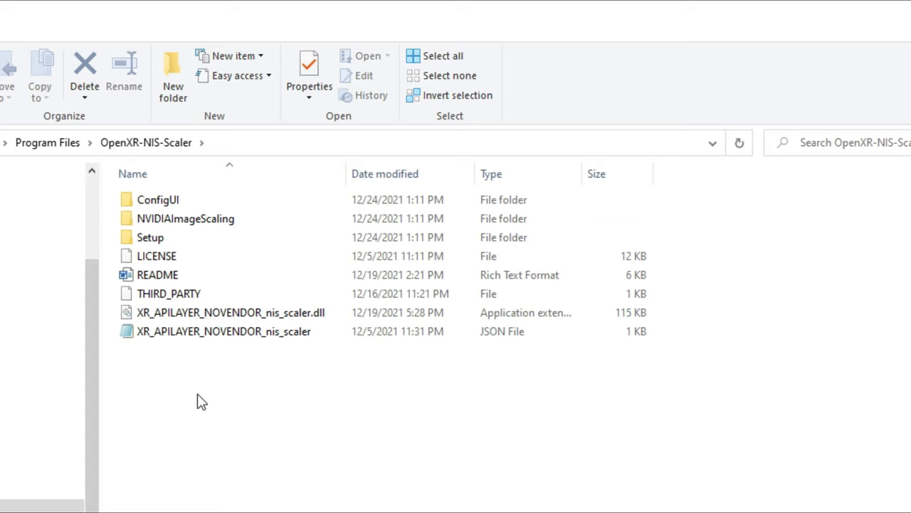
left_click(185, 218)
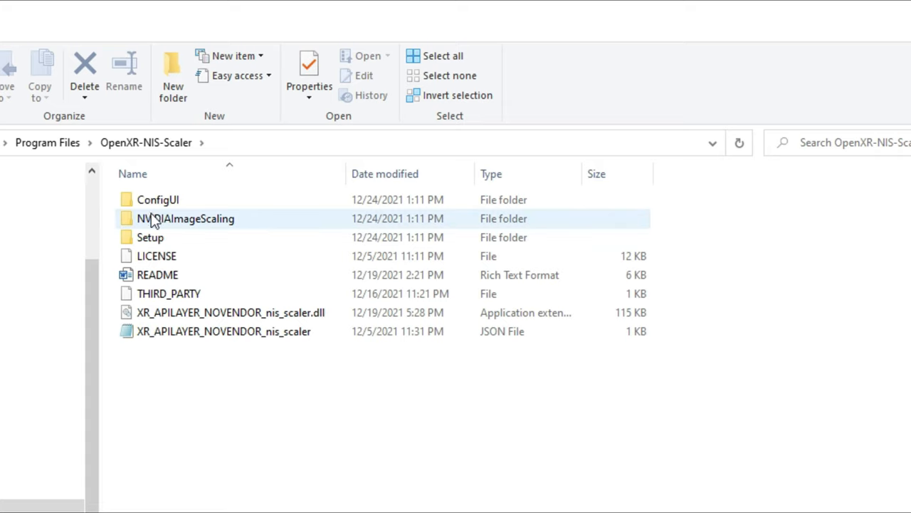
left_click(158, 200)
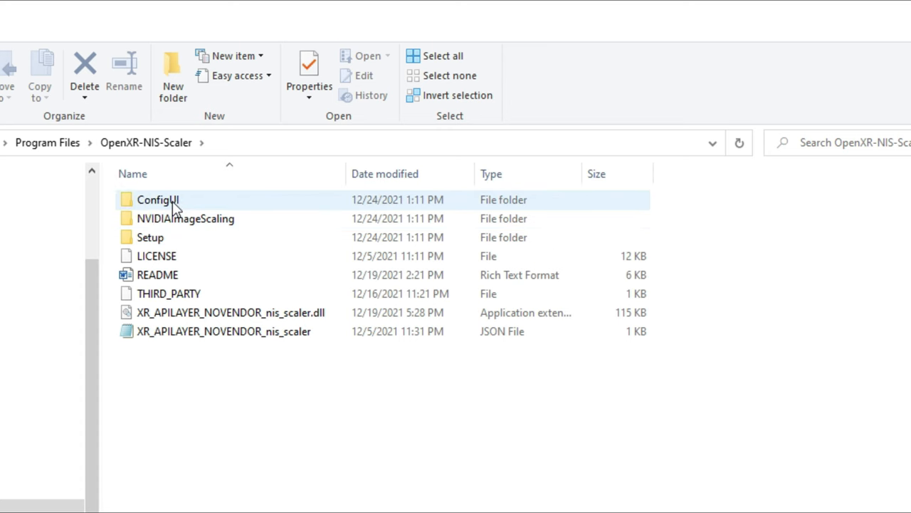
Step: Create a shortcut to the ConfigUI application inside the ConfigUI folder
double_click(157, 199)
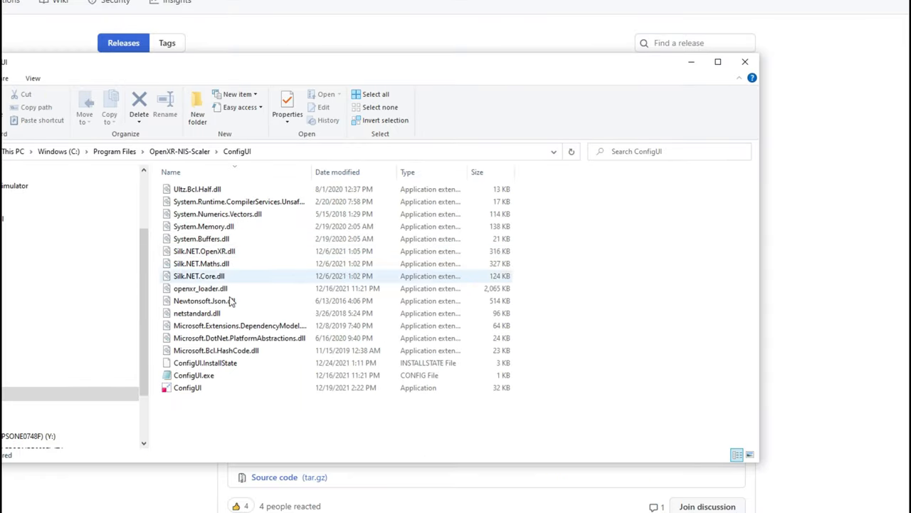
left_click(188, 387)
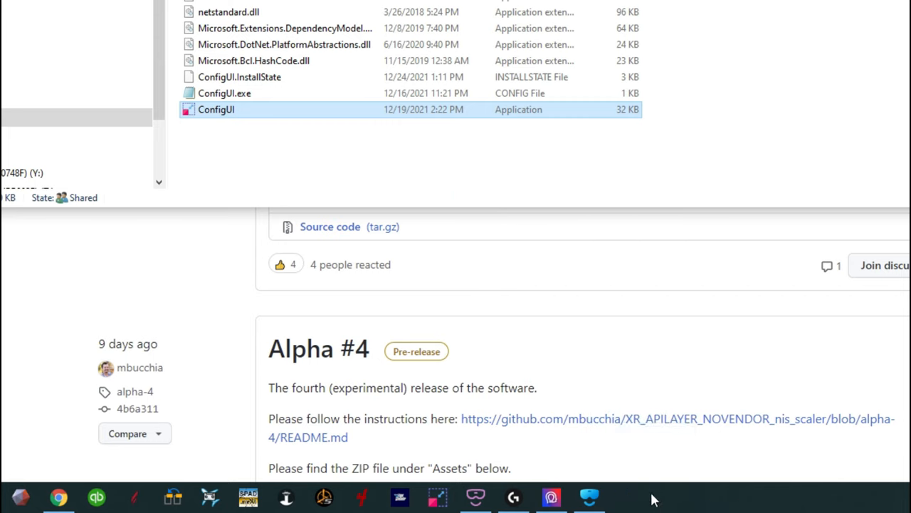
mouse_move(437, 497)
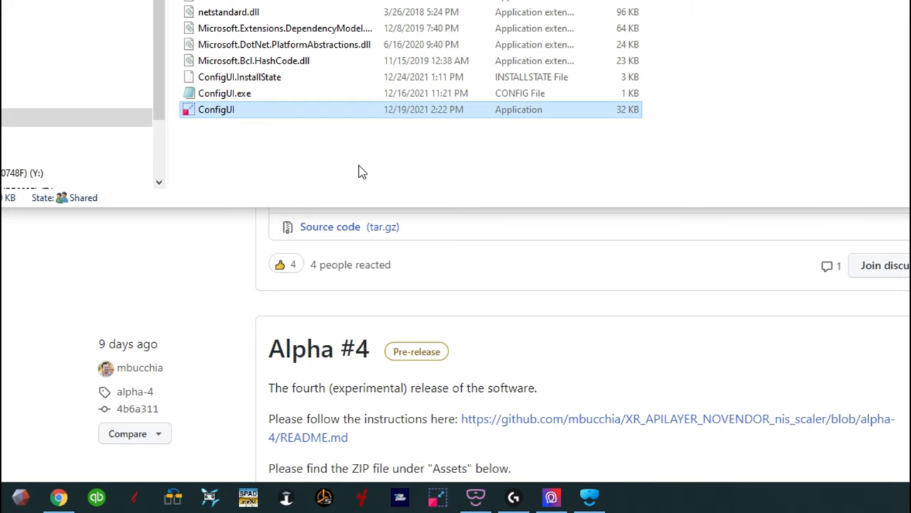
right_click(215, 421)
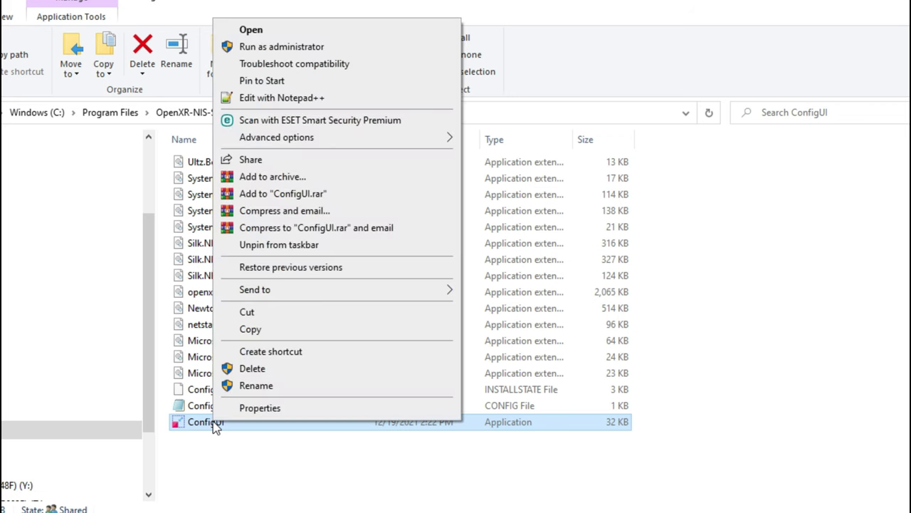
mouse_move(285, 351)
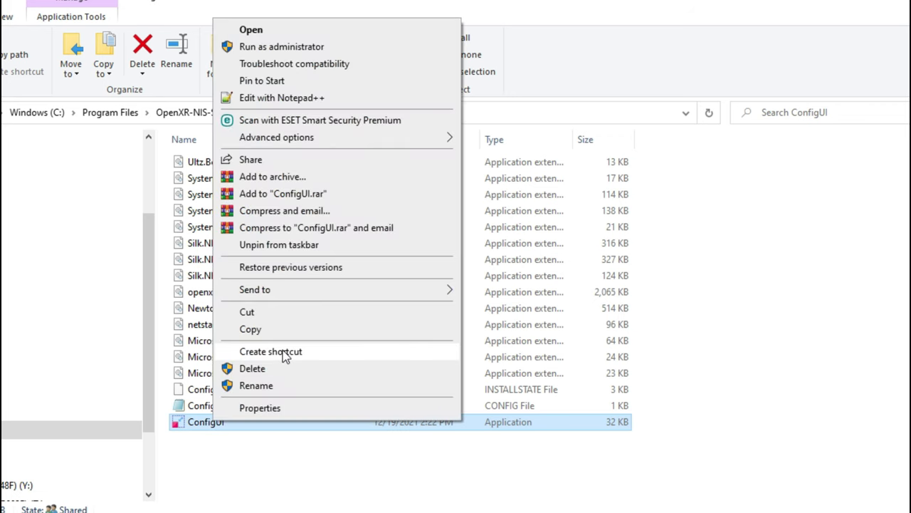
left_click(270, 351)
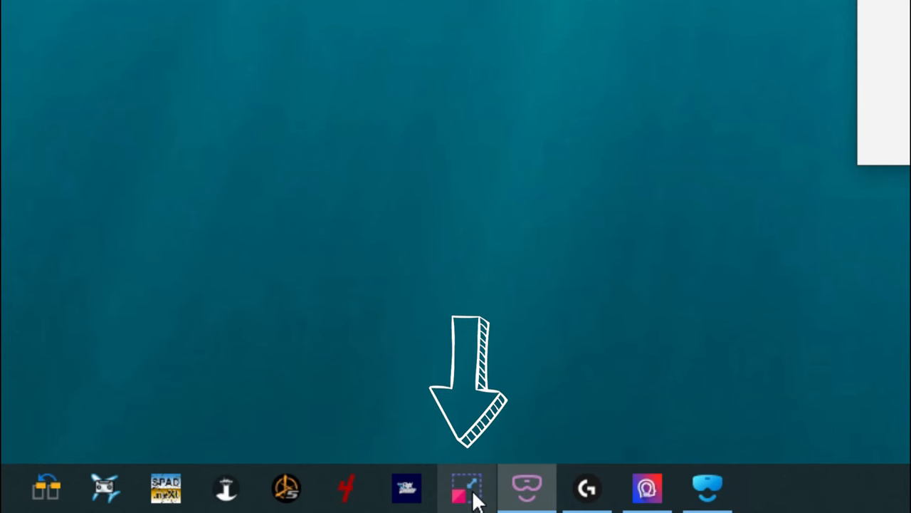
Step: Launch ConfigUI as administrator and select FS2020 – Microsoft Flight Simulator 2020
left_click(467, 488)
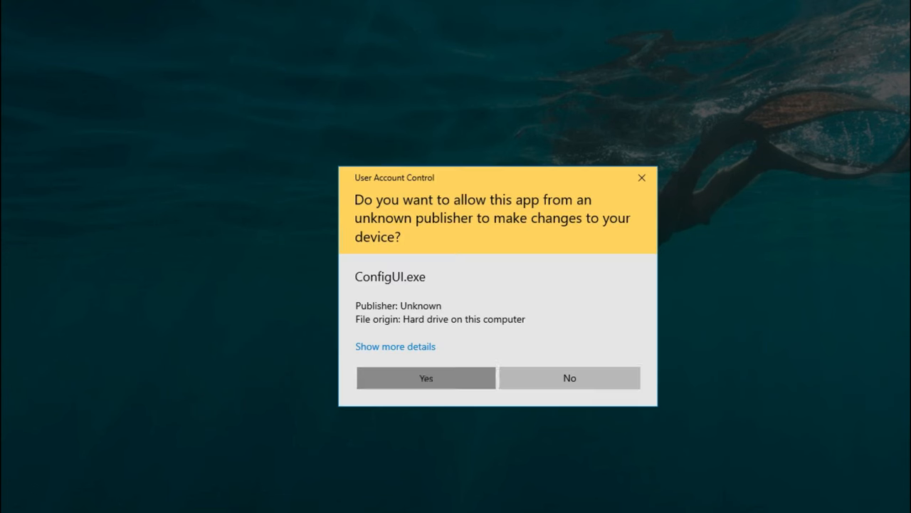
left_click(426, 377)
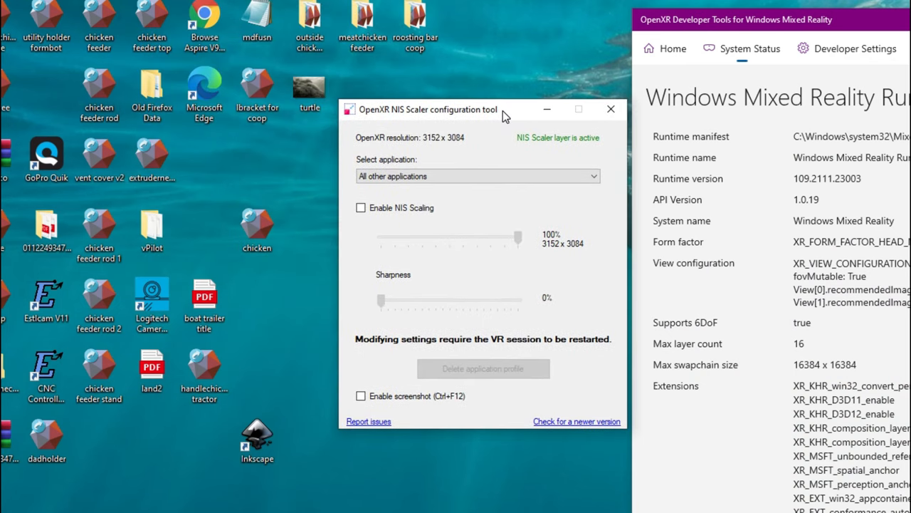
left_click(477, 176)
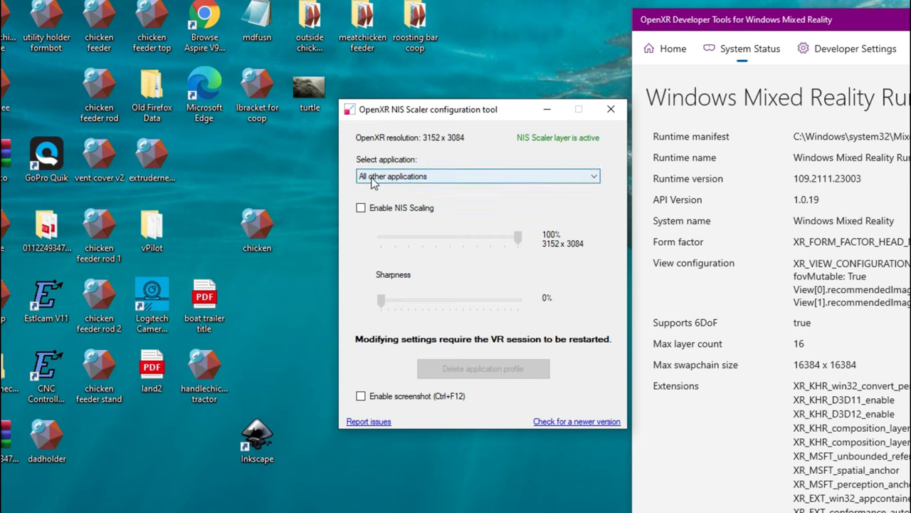
mouse_move(403, 184)
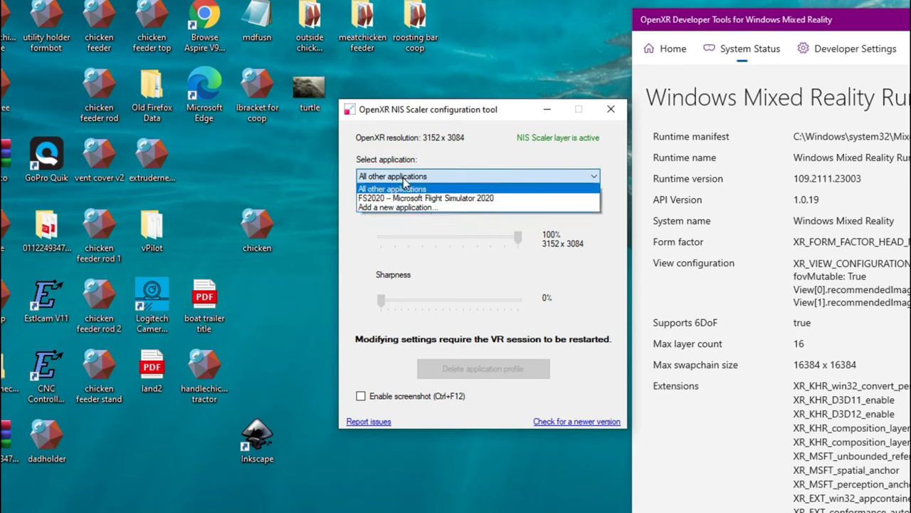
mouse_move(408, 208)
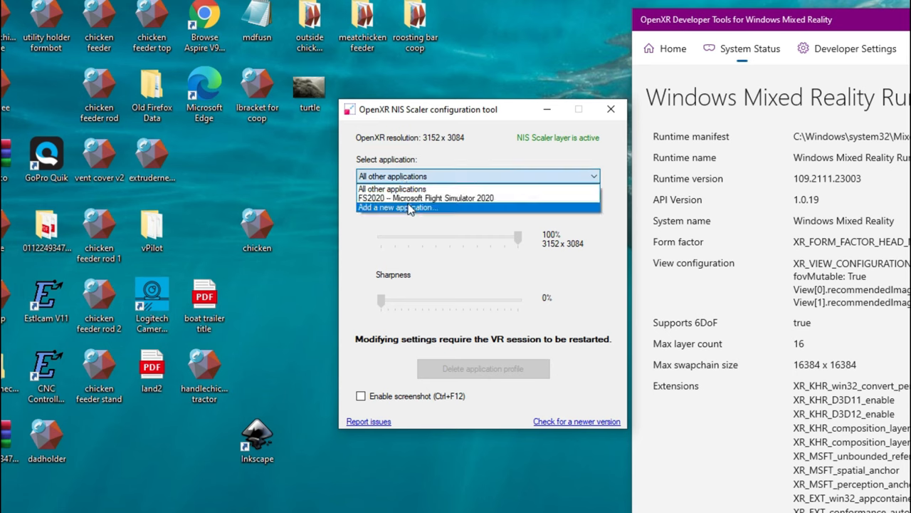
mouse_move(410, 198)
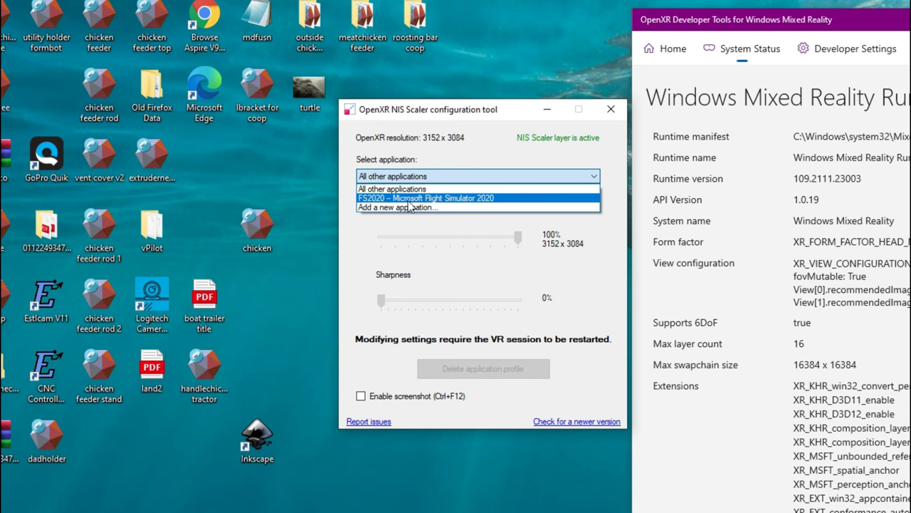
left_click(426, 198)
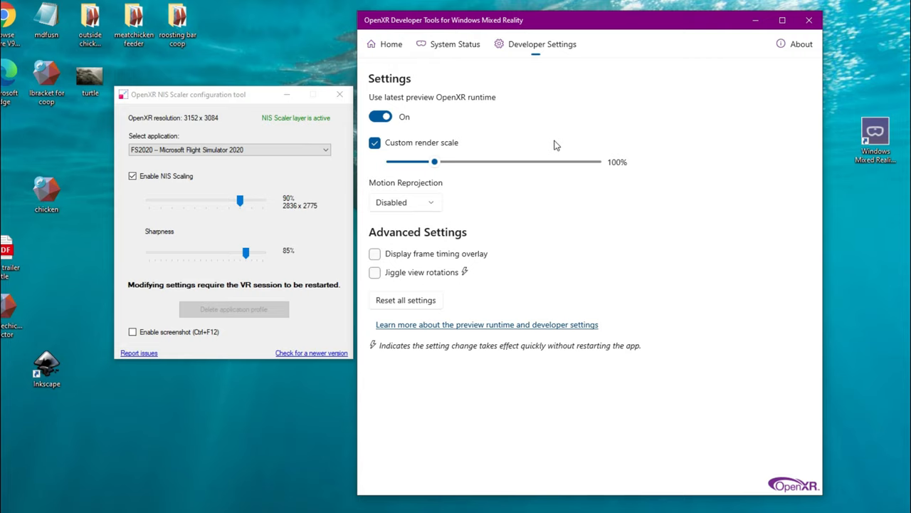
mouse_move(450, 179)
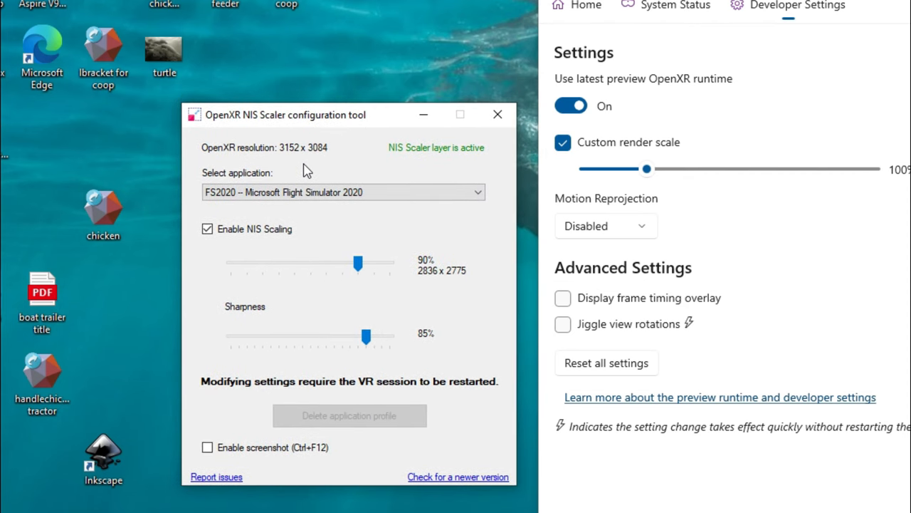
mouse_move(335, 132)
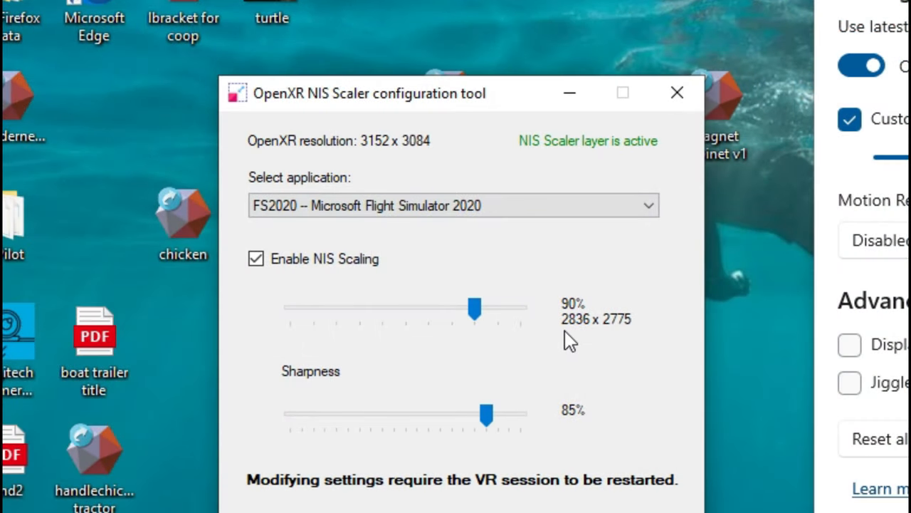
mouse_move(577, 320)
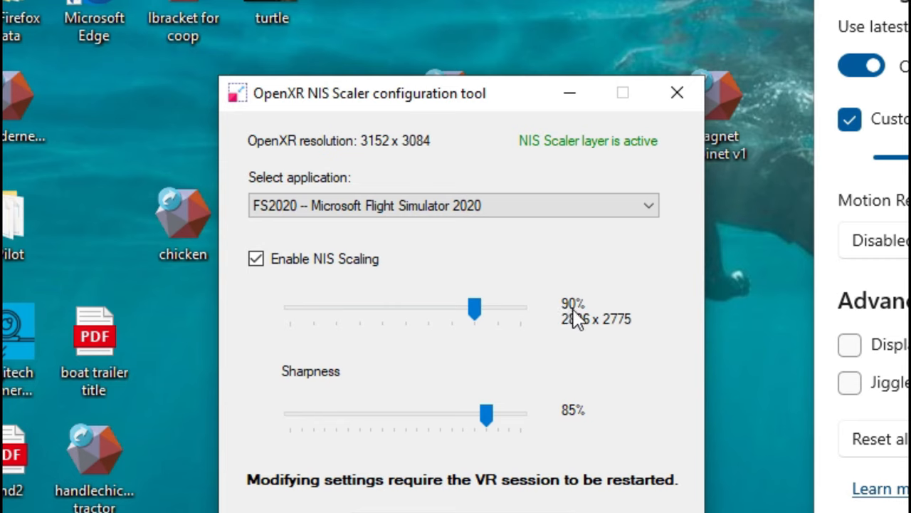
mouse_move(495, 442)
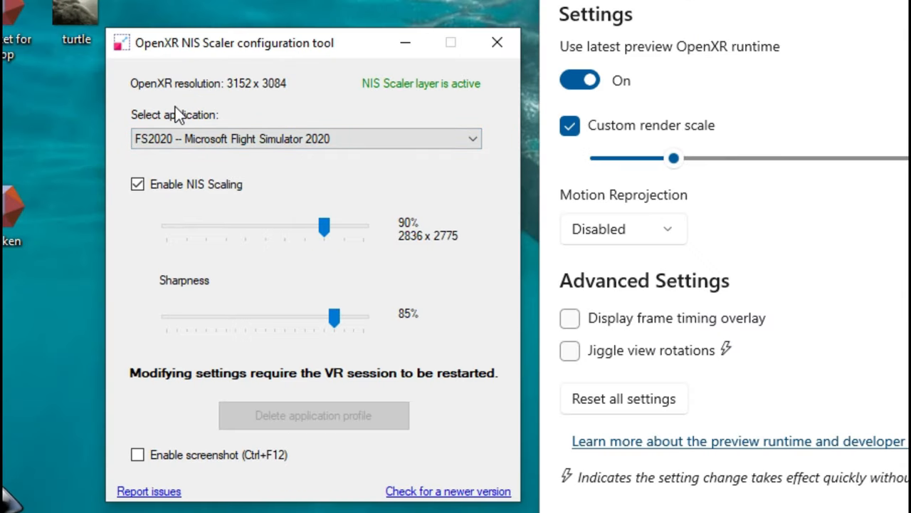
mouse_move(230, 106)
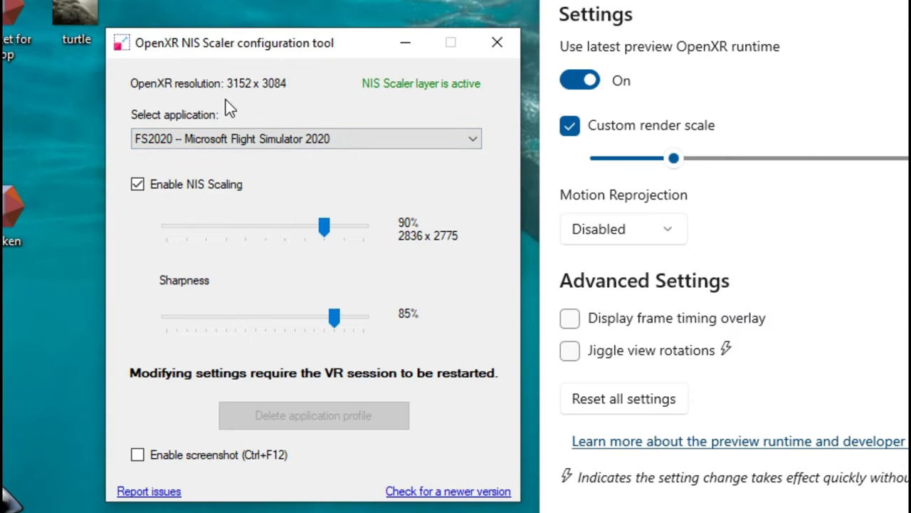
mouse_move(259, 102)
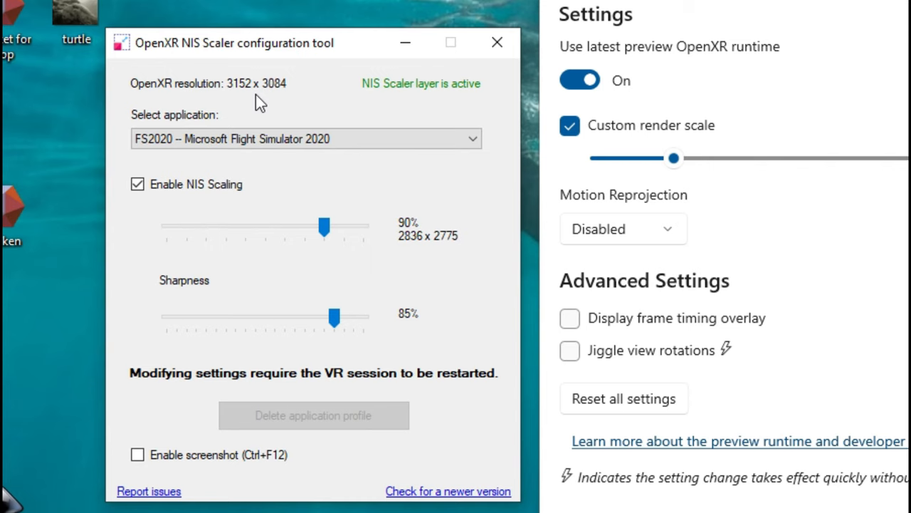
mouse_move(283, 94)
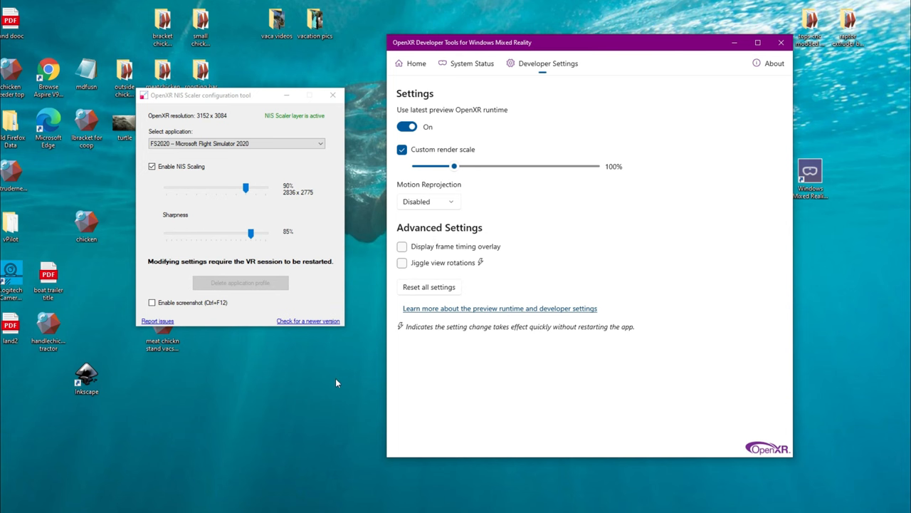
mouse_move(312, 450)
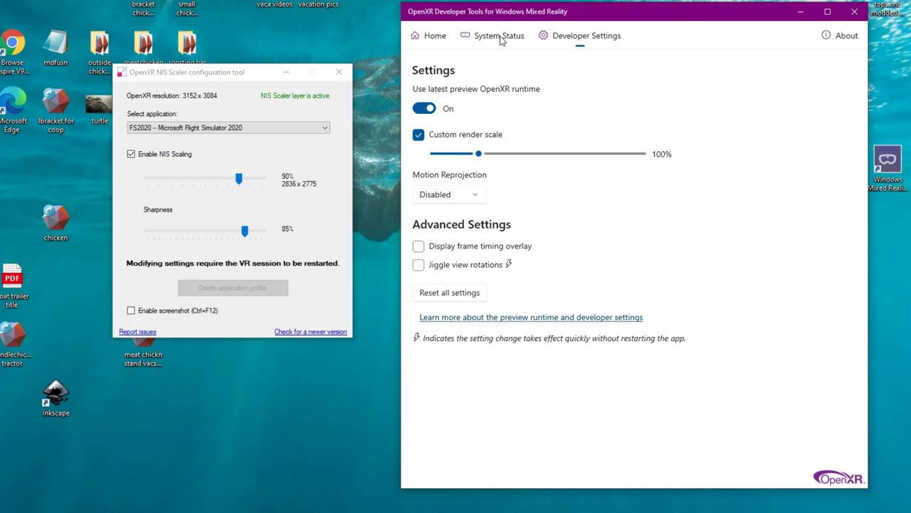
Step: Show the System Status page to find the XR_APILAYER_NOVENDOR_nis_scaler API layer
left_click(499, 35)
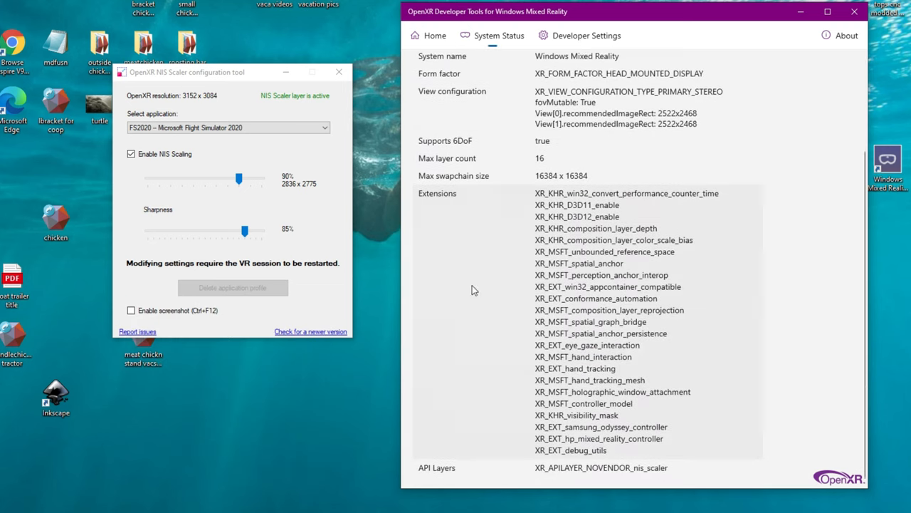
mouse_move(522, 362)
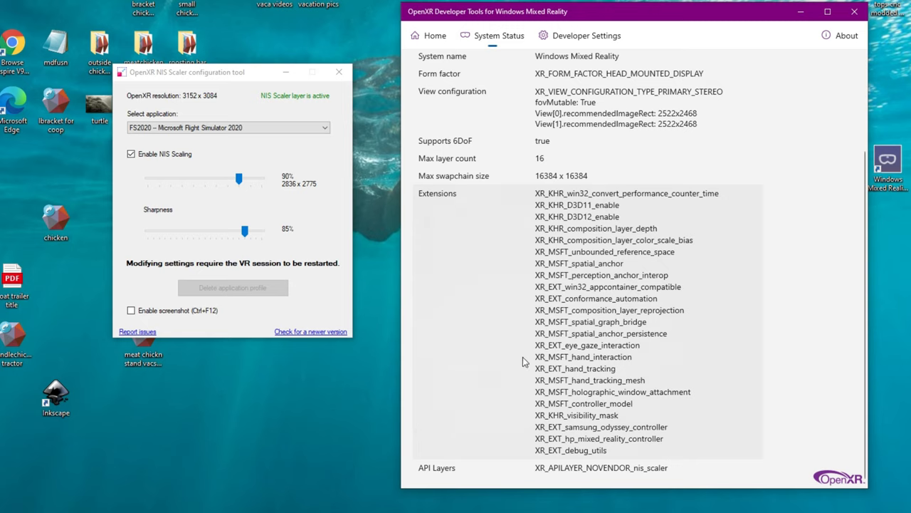
mouse_move(319, 466)
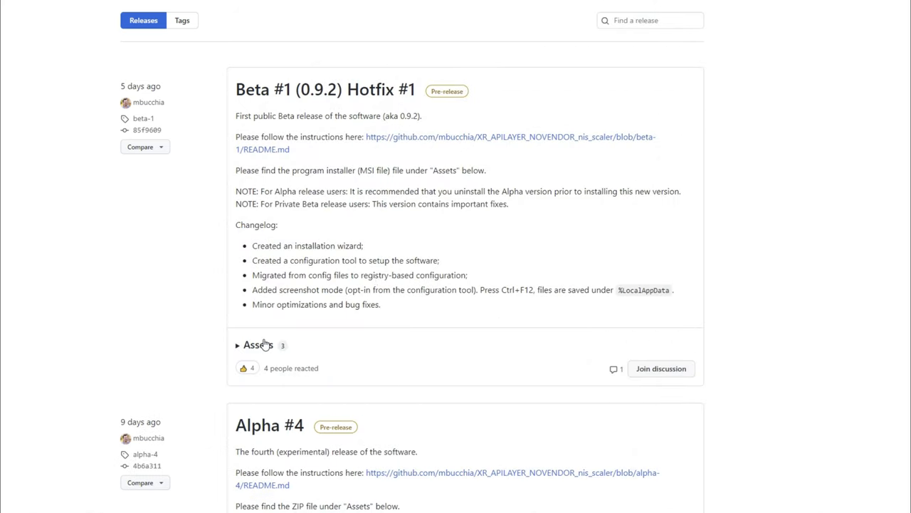
Step: Run the OpenXR-NIS-Scaler .msi from Beta #1 assets, bypassing SmartScreen
left_click(257, 345)
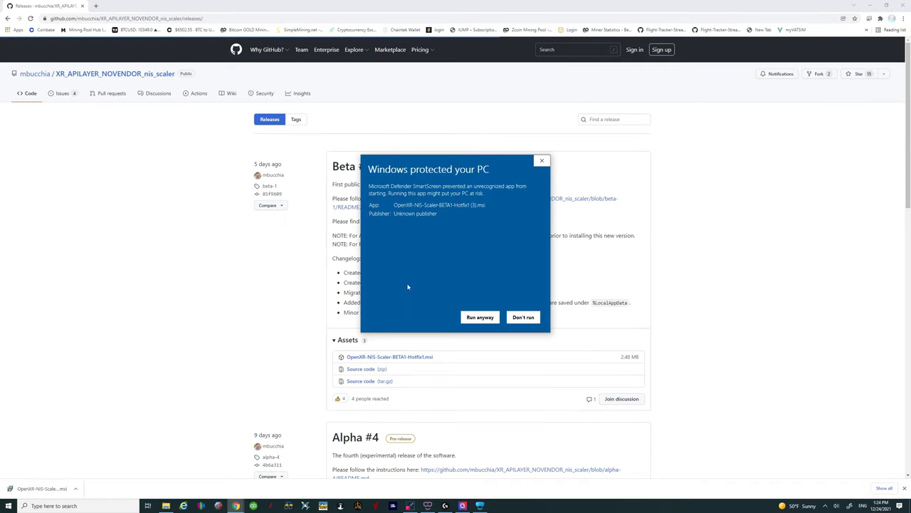
left_click(480, 317)
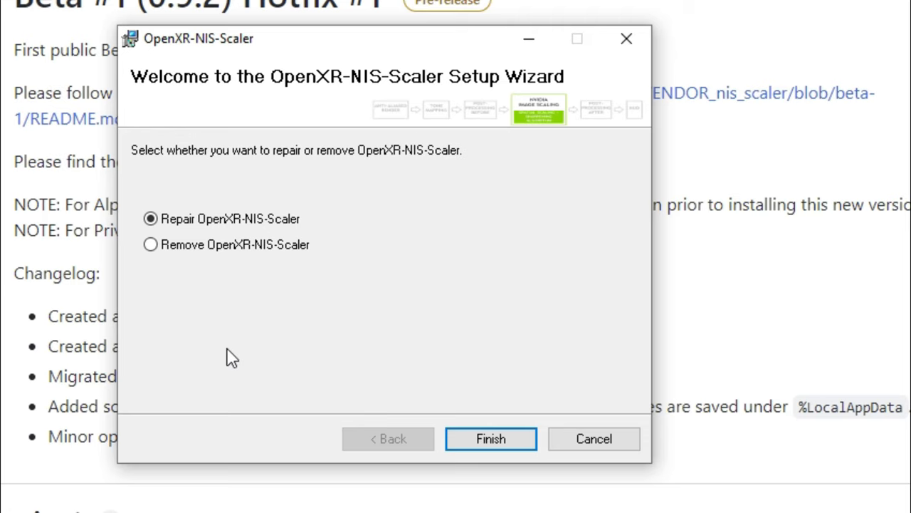
mouse_move(191, 265)
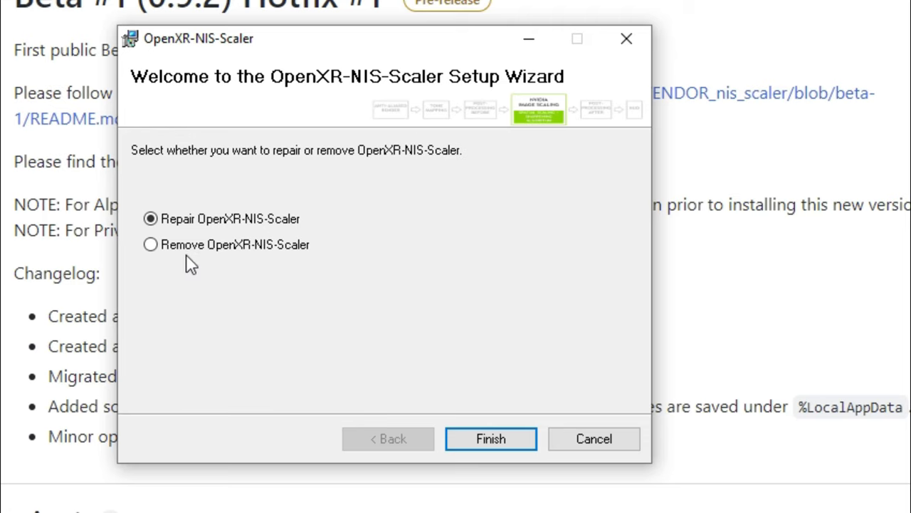
Step: Select Remove OpenXR-NIS-Scaler, then cancel the setup wizard
left_click(150, 244)
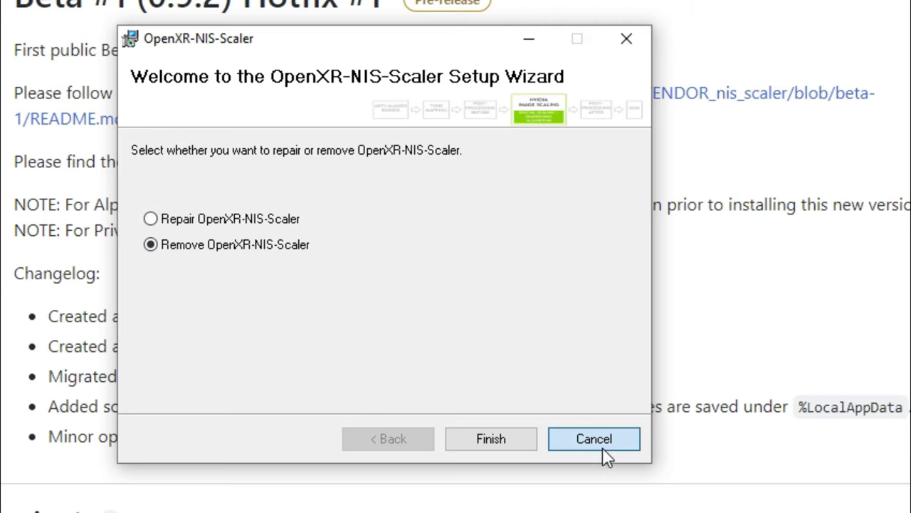
left_click(594, 438)
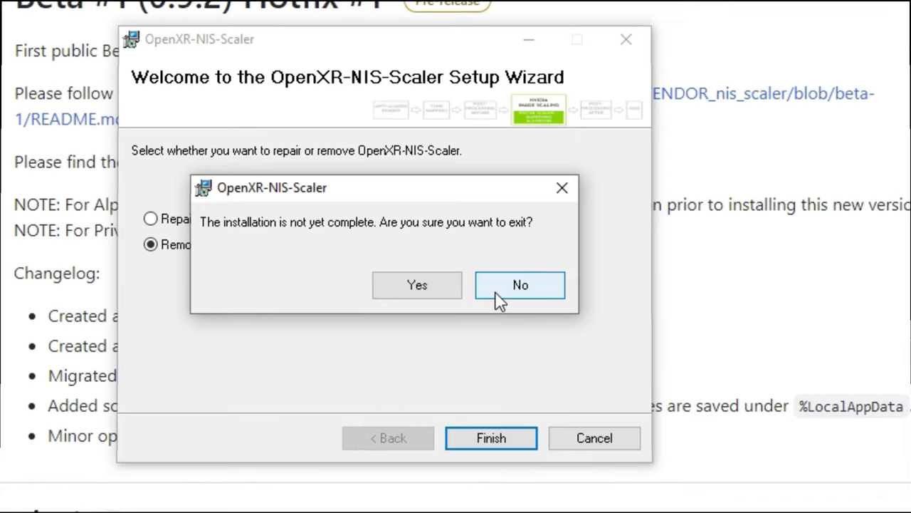